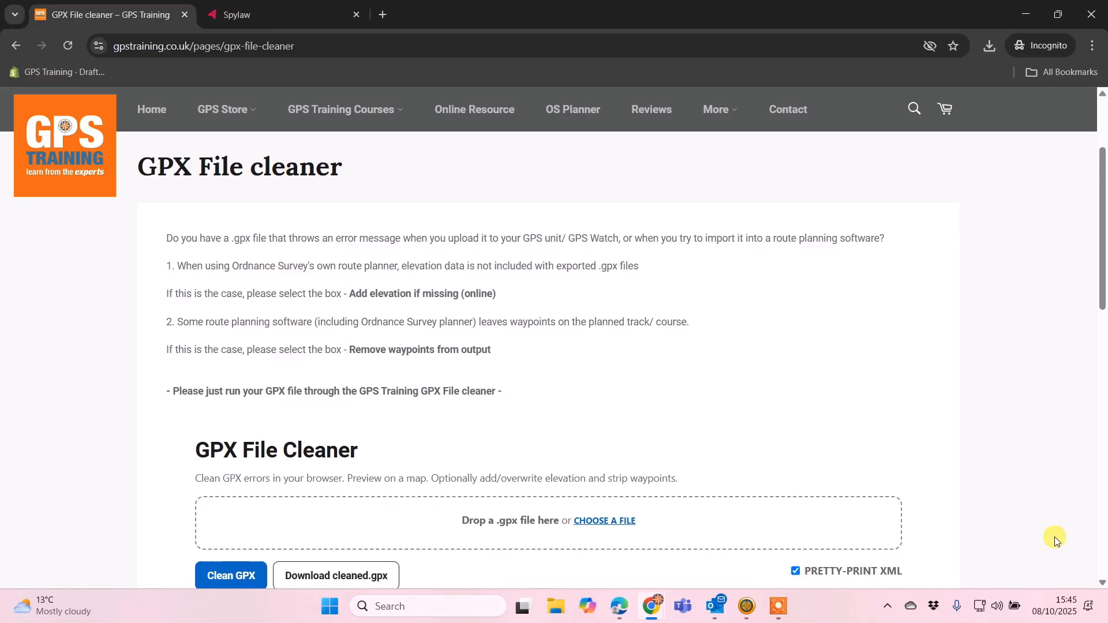
pyautogui.moveTo(1105, 502)
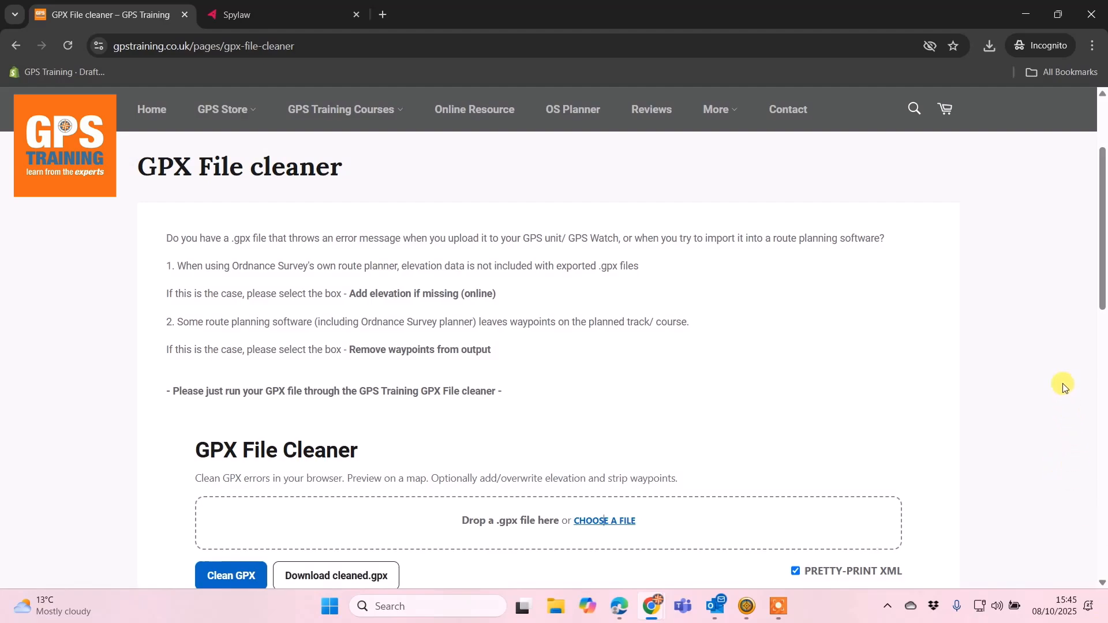
pyautogui.moveTo(1104, 281)
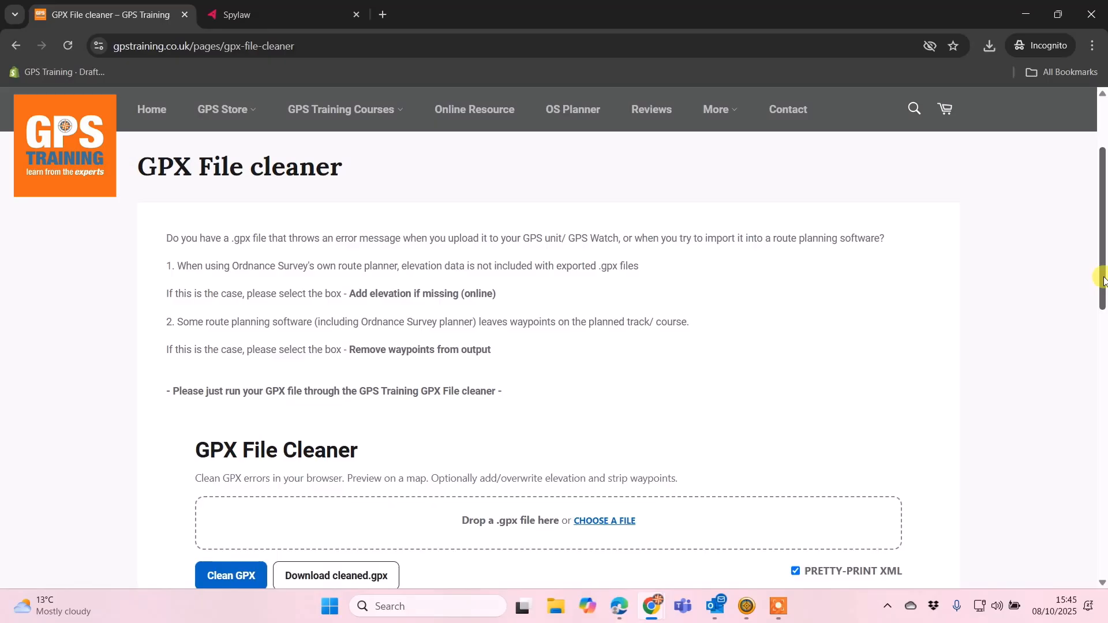
# Scroll the Spylaw route side panel down past weather and elevation toward Export GPX.
pyautogui.scroll(3)
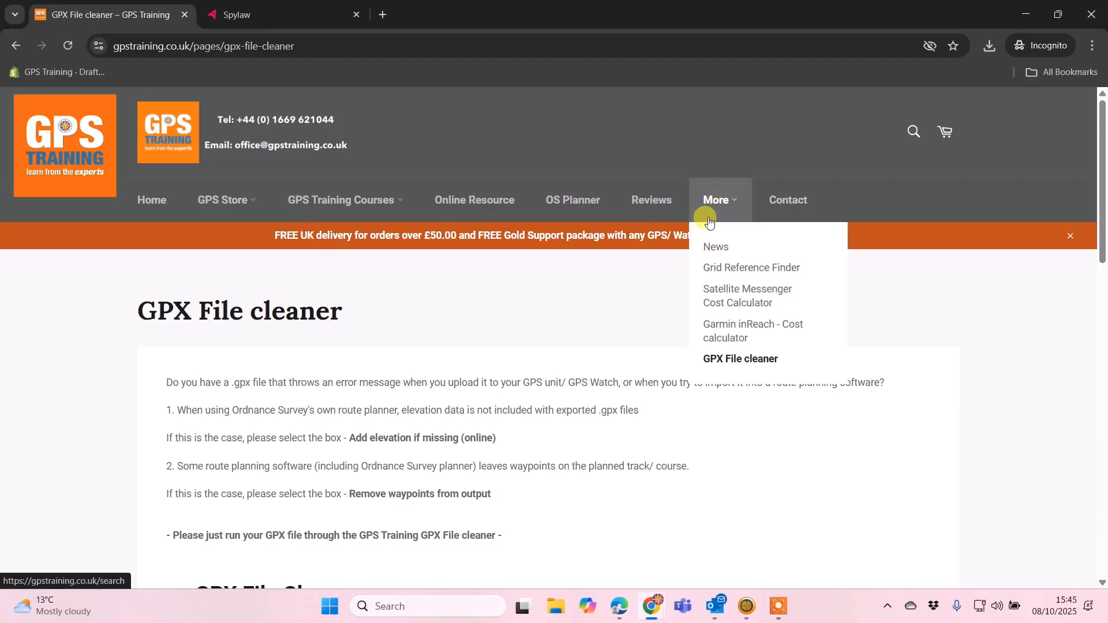
pyautogui.moveTo(723, 365)
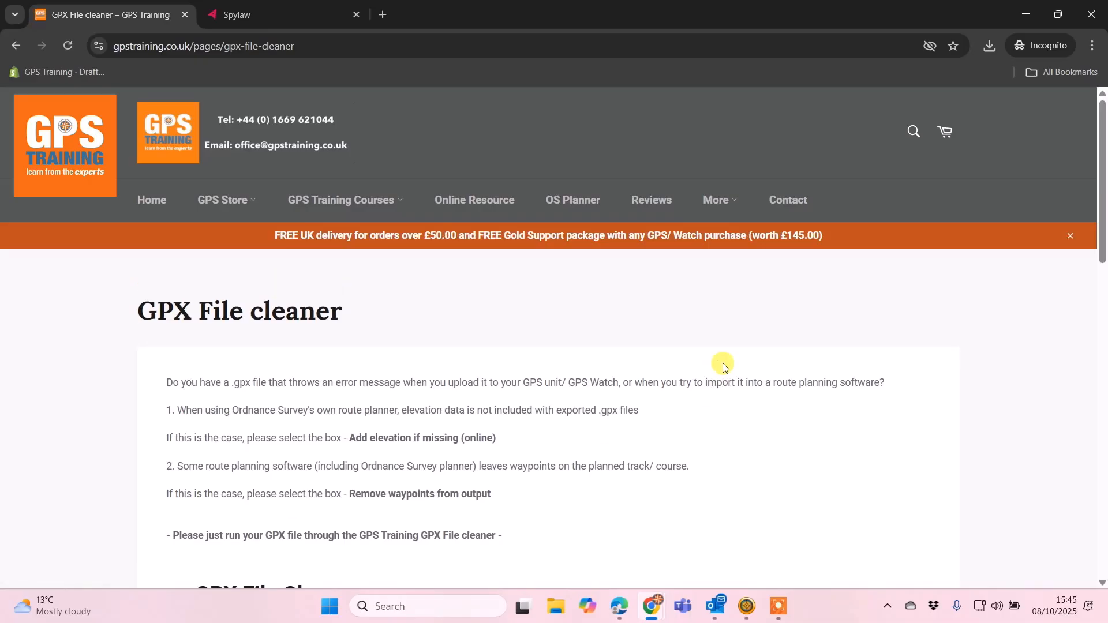
pyautogui.scroll(-3)
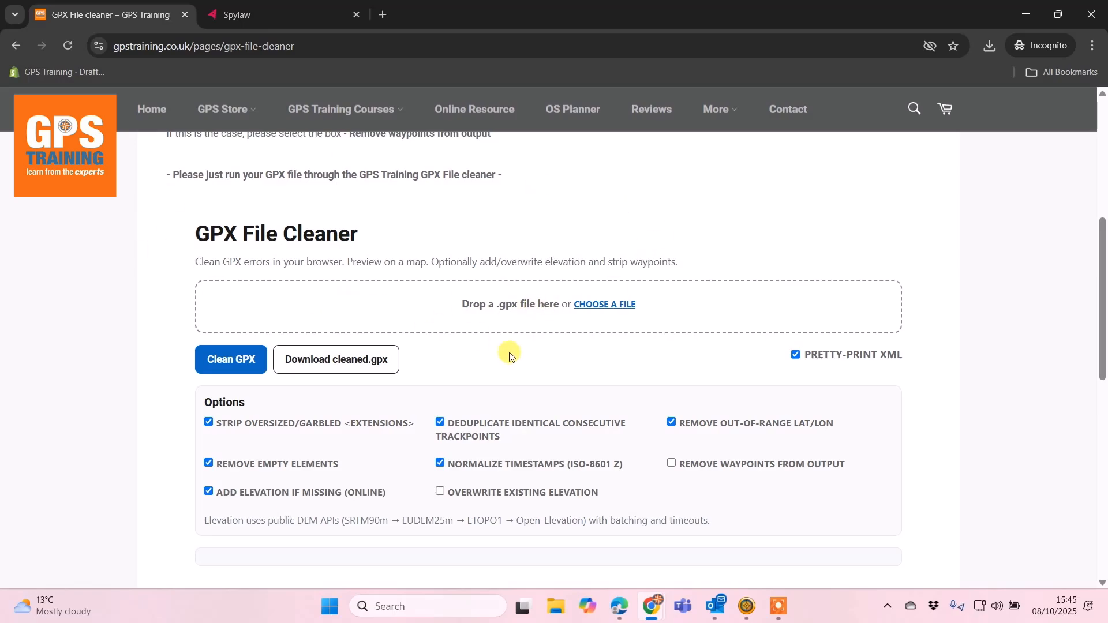
pyautogui.moveTo(502, 360)
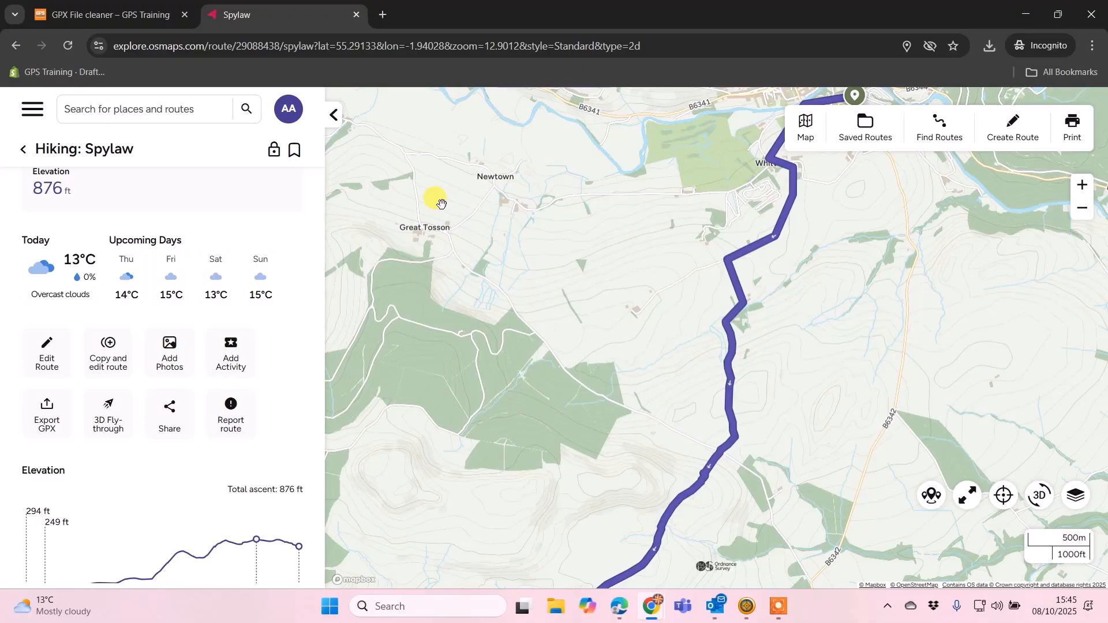
pyautogui.moveTo(692, 279)
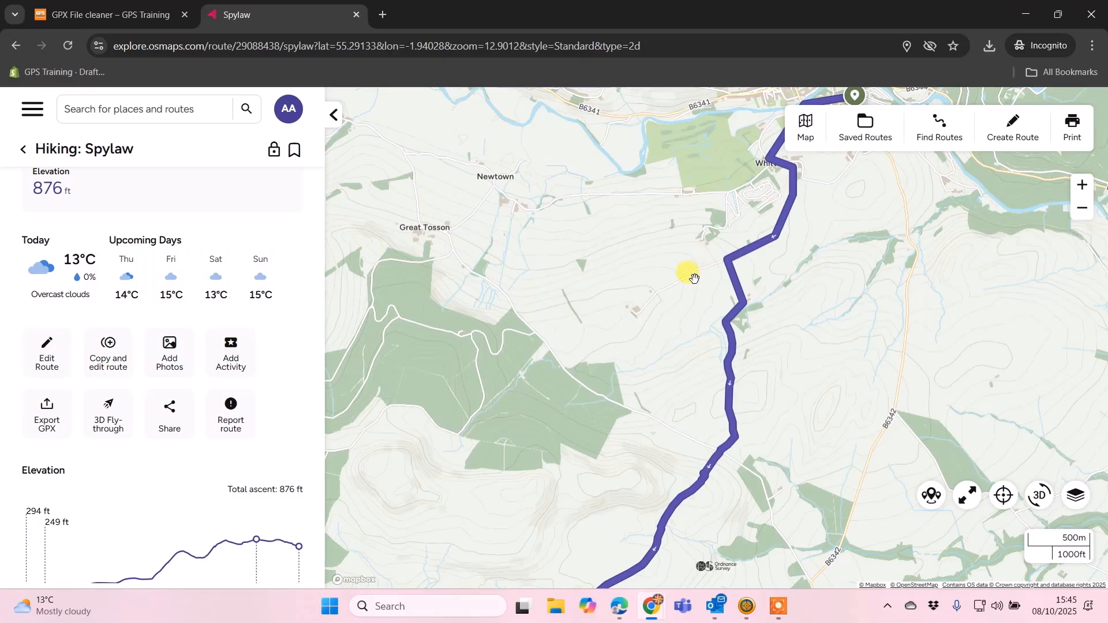
pyautogui.scroll(-3)
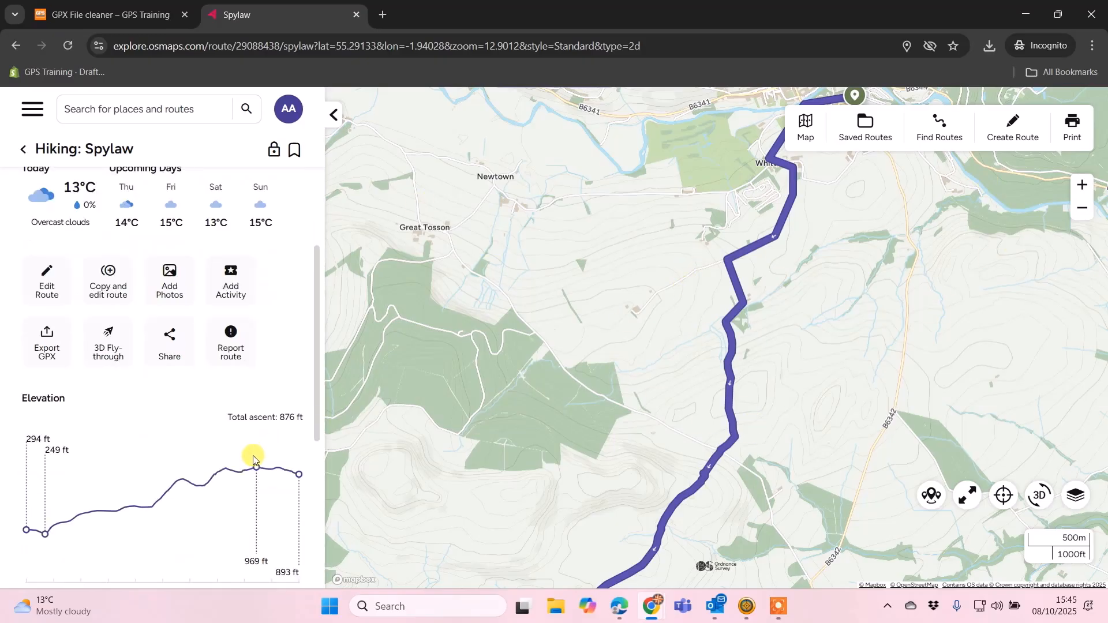
pyautogui.scroll(-3)
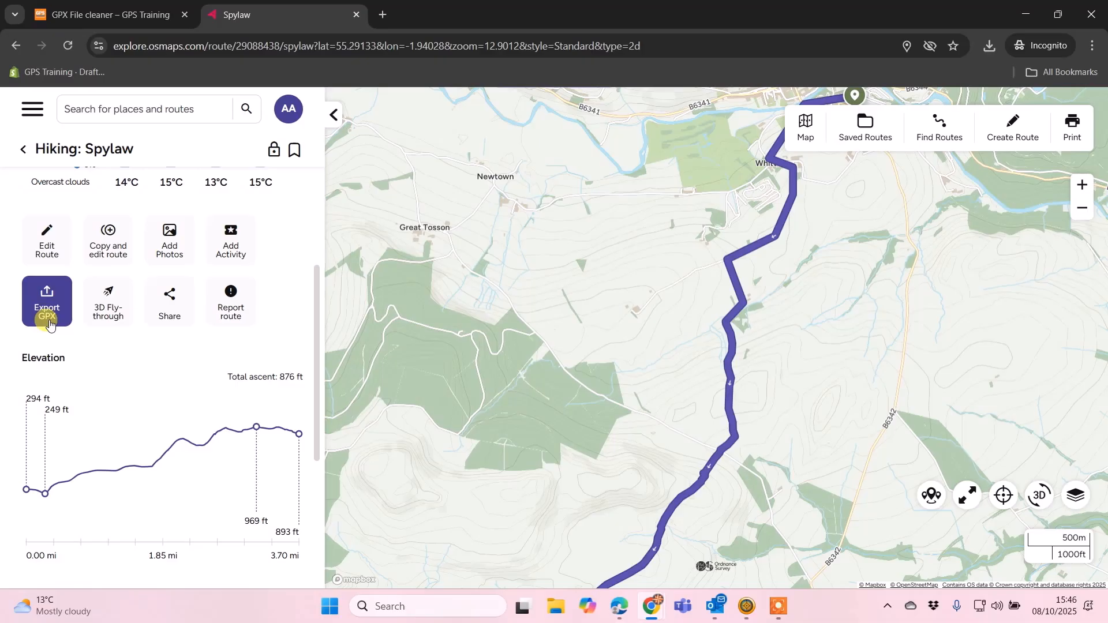
# Export Spylaw as a GPX route without extensions via Export GPX's advanced options.
pyautogui.click(47, 301)
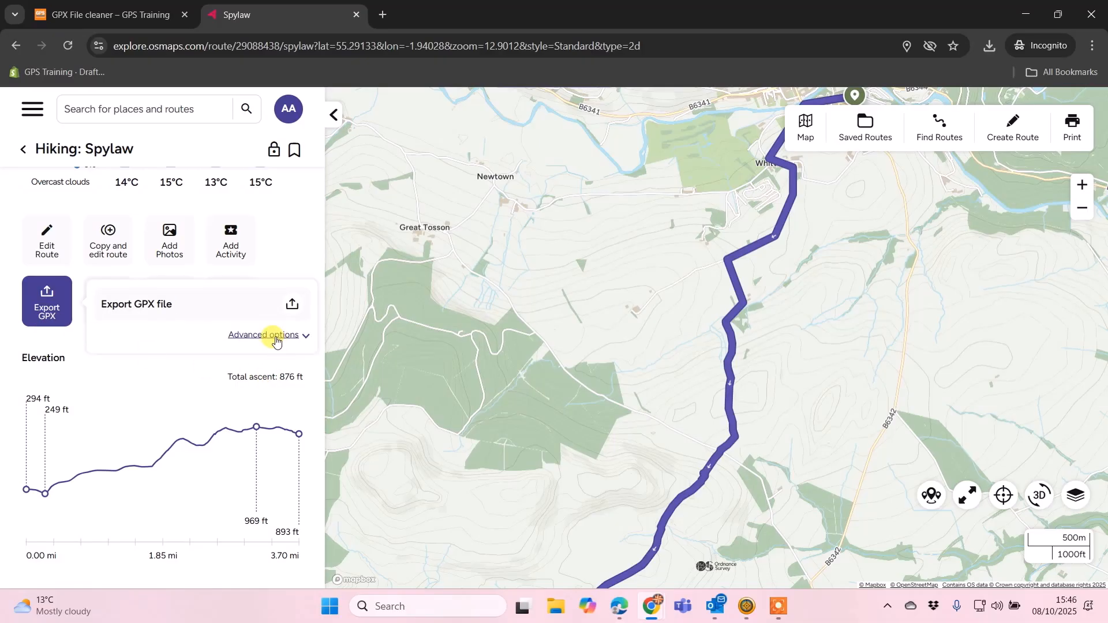
pyautogui.click(262, 335)
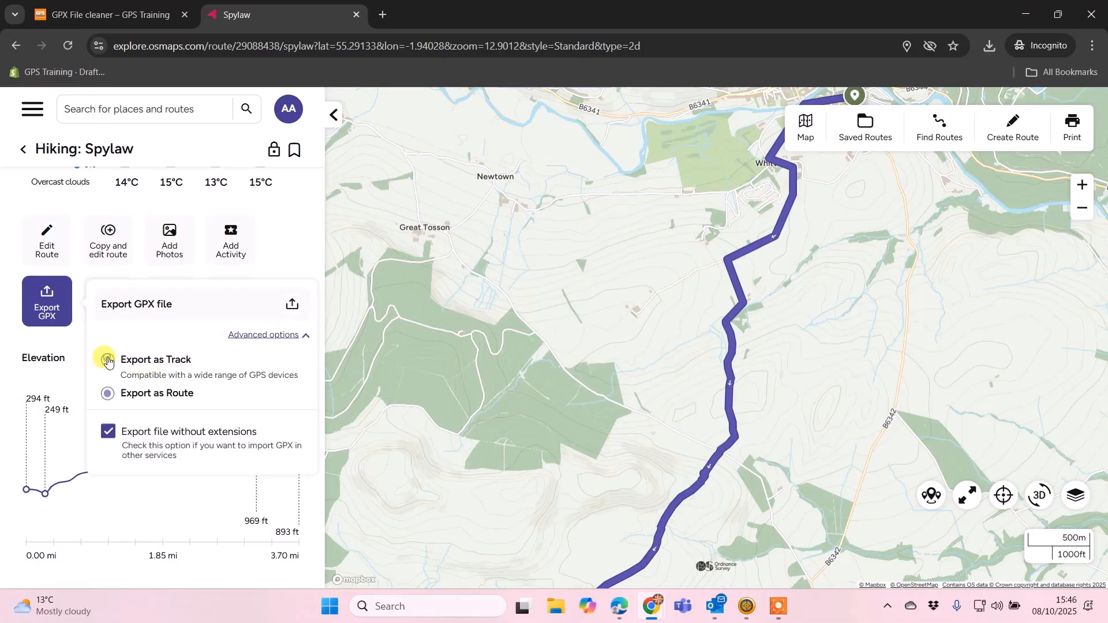
pyautogui.click(107, 393)
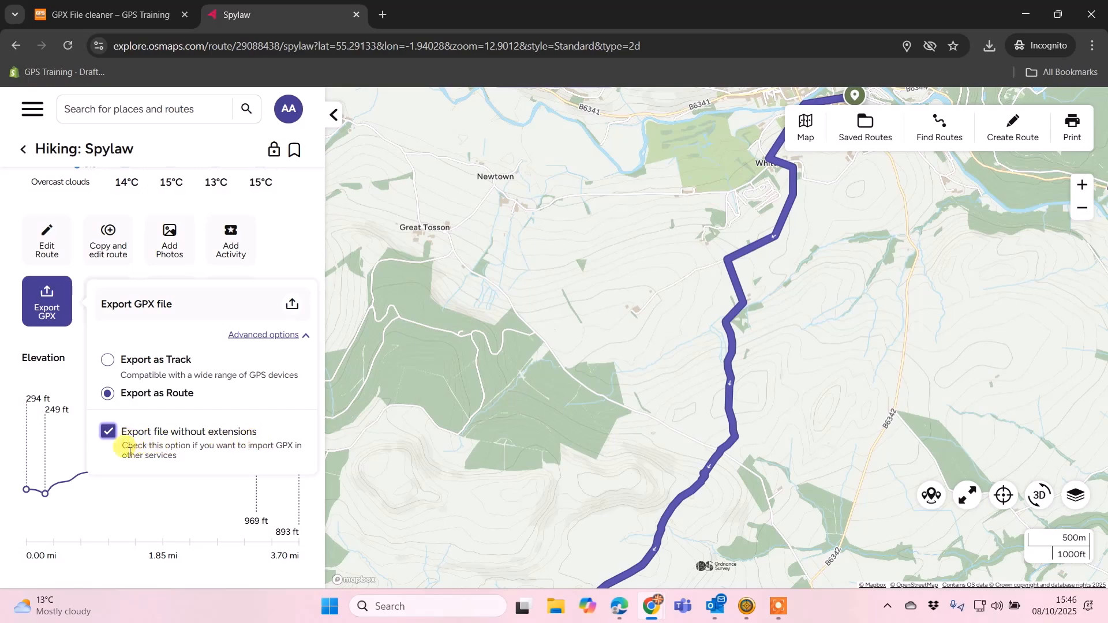
pyautogui.moveTo(280, 458)
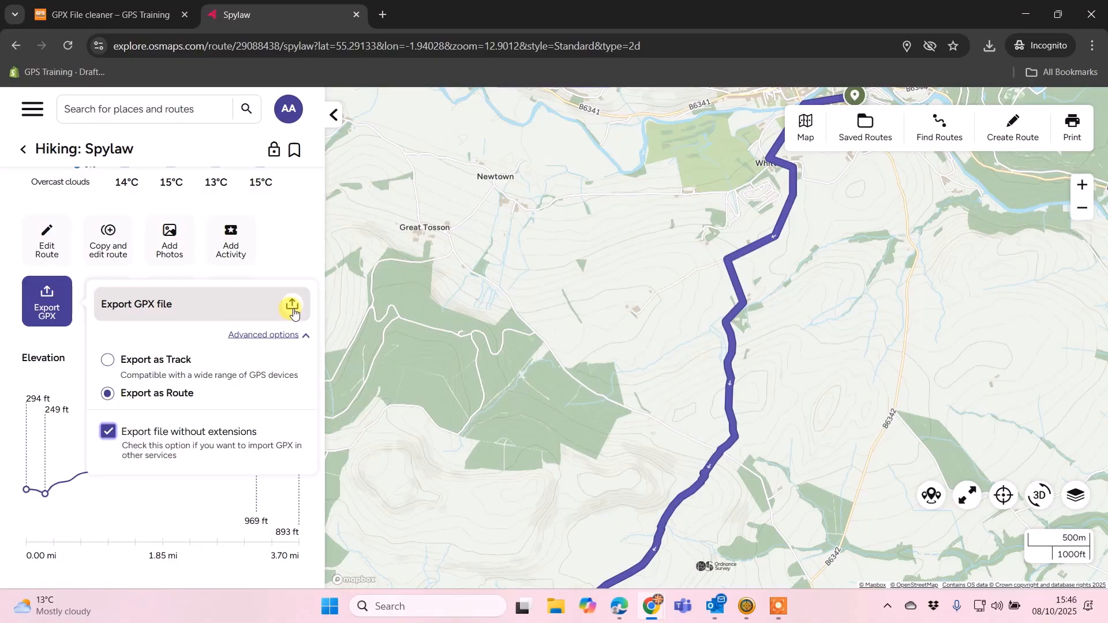
pyautogui.click(292, 306)
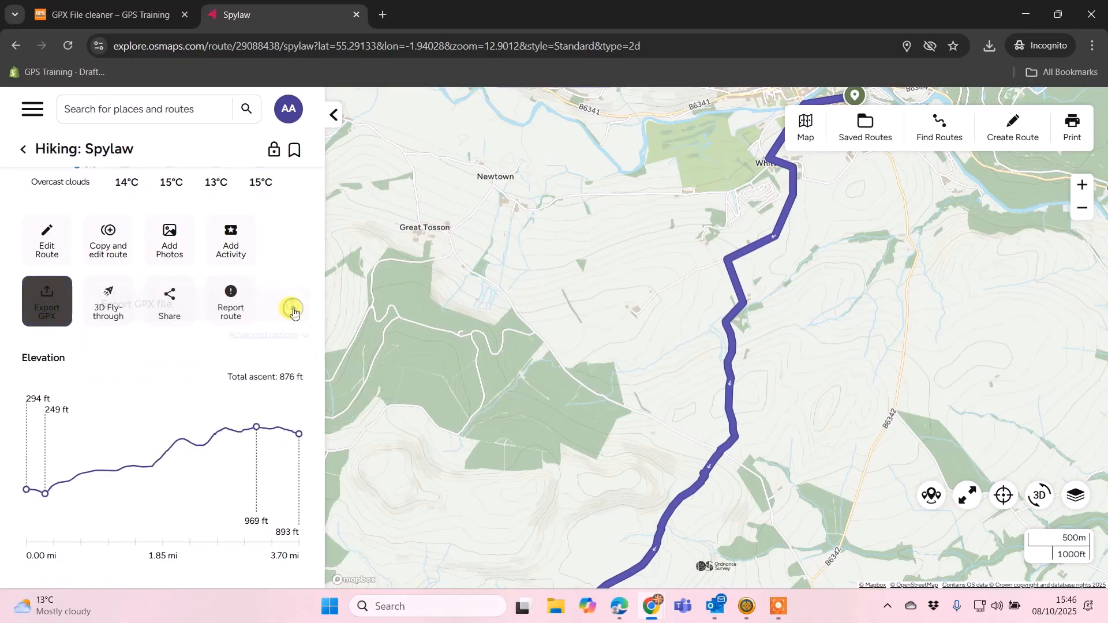
pyautogui.click(47, 301)
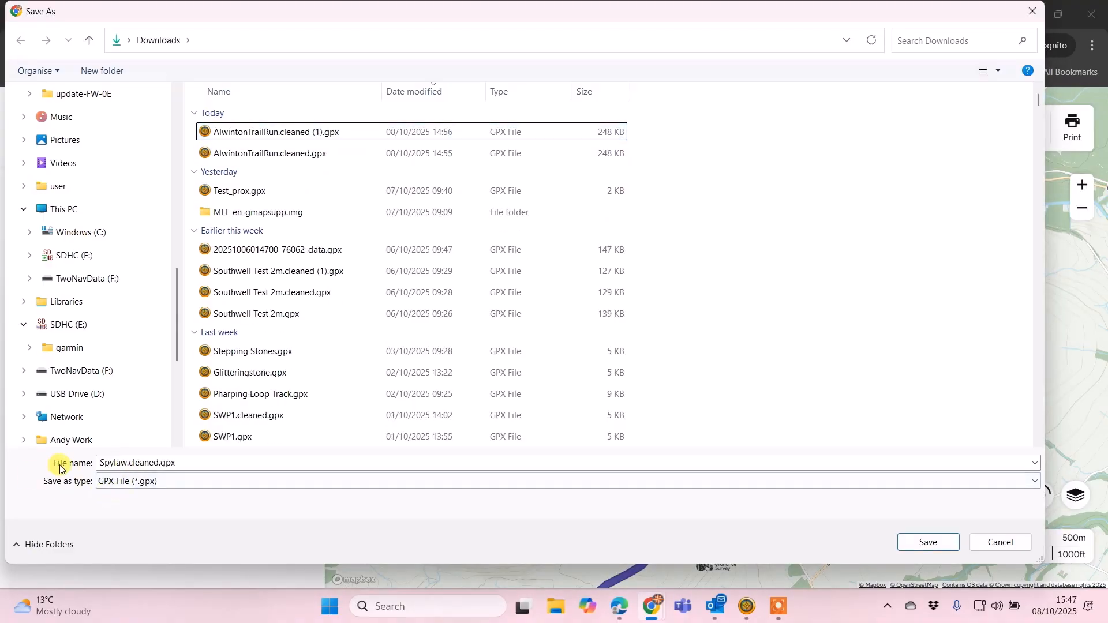
# Rename the export to Spylaw.gpx and save it into Downloads.
pyautogui.click(138, 463)
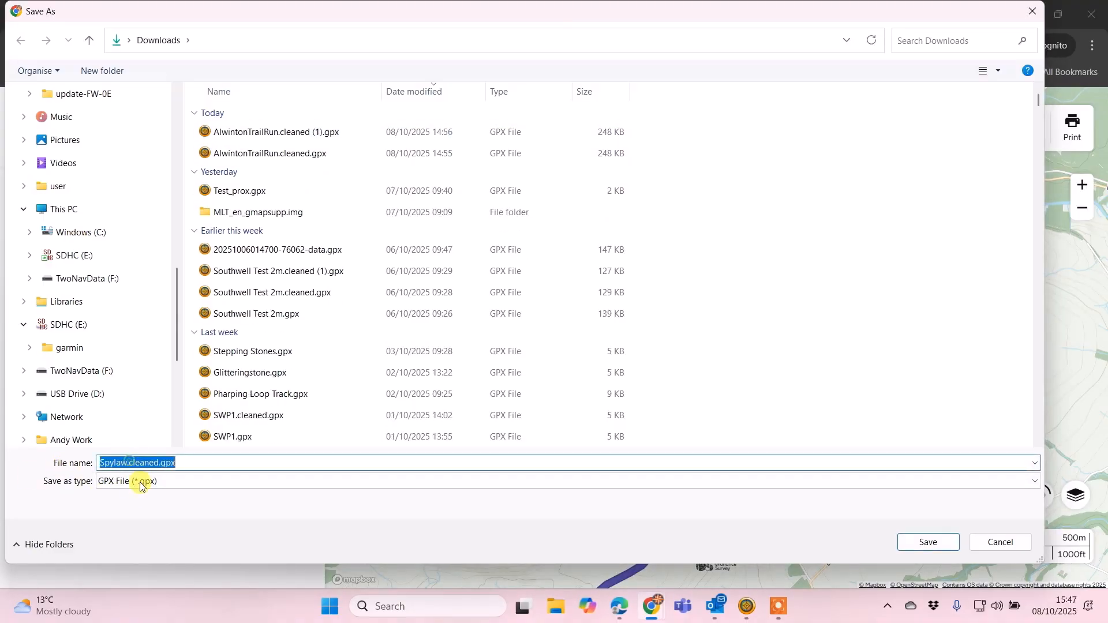
pyautogui.click(132, 463)
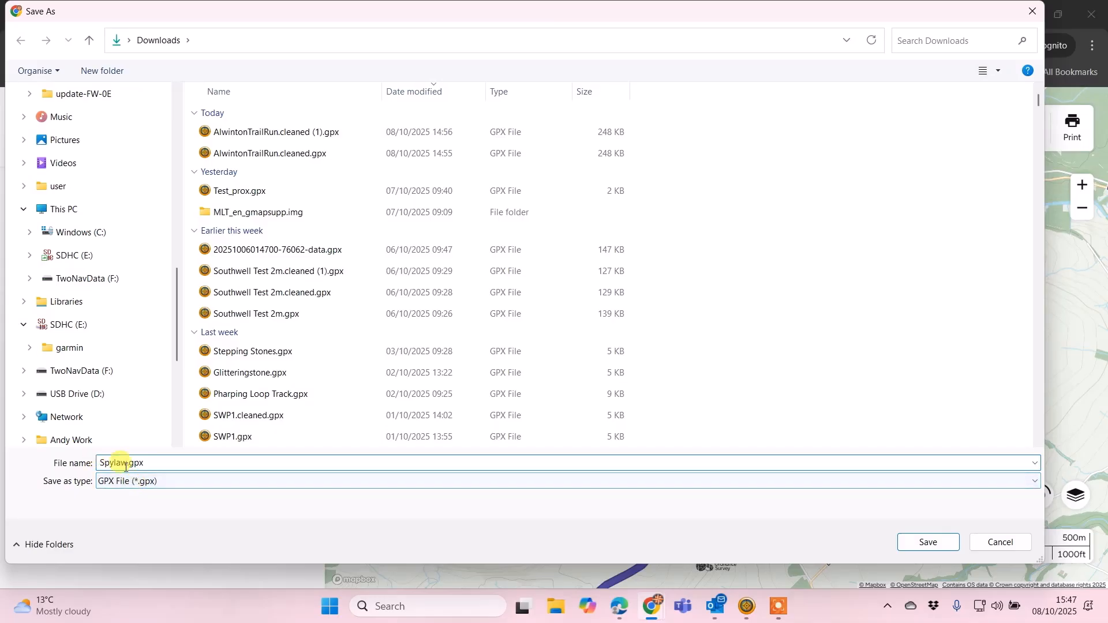
pyautogui.click(928, 542)
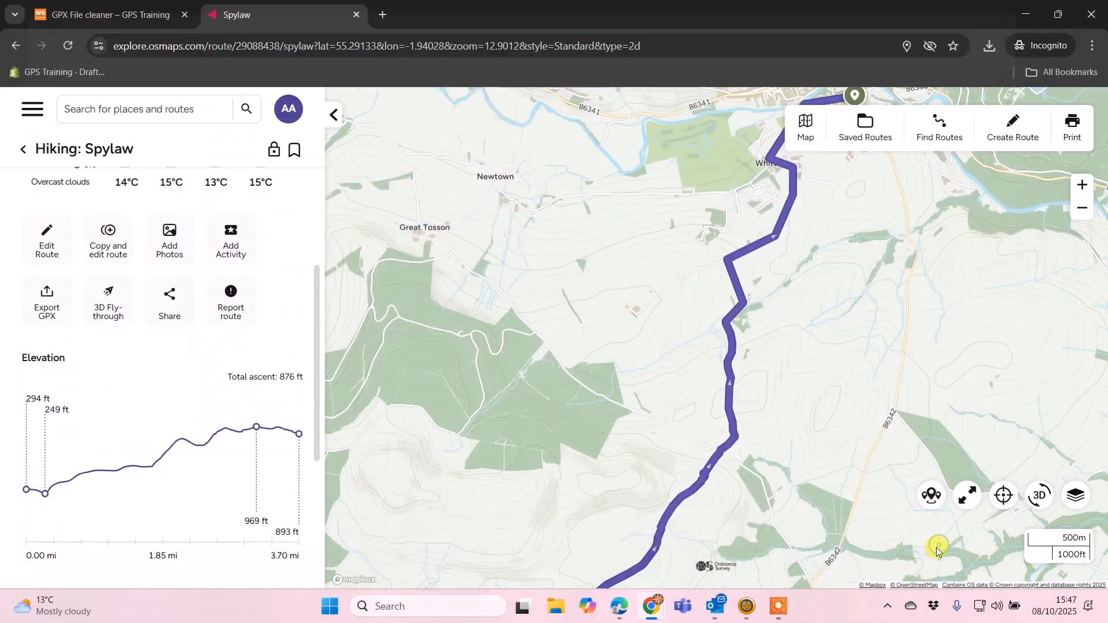
# Check the finished download and switch to the GPX File cleaner tab.
pyautogui.click(989, 45)
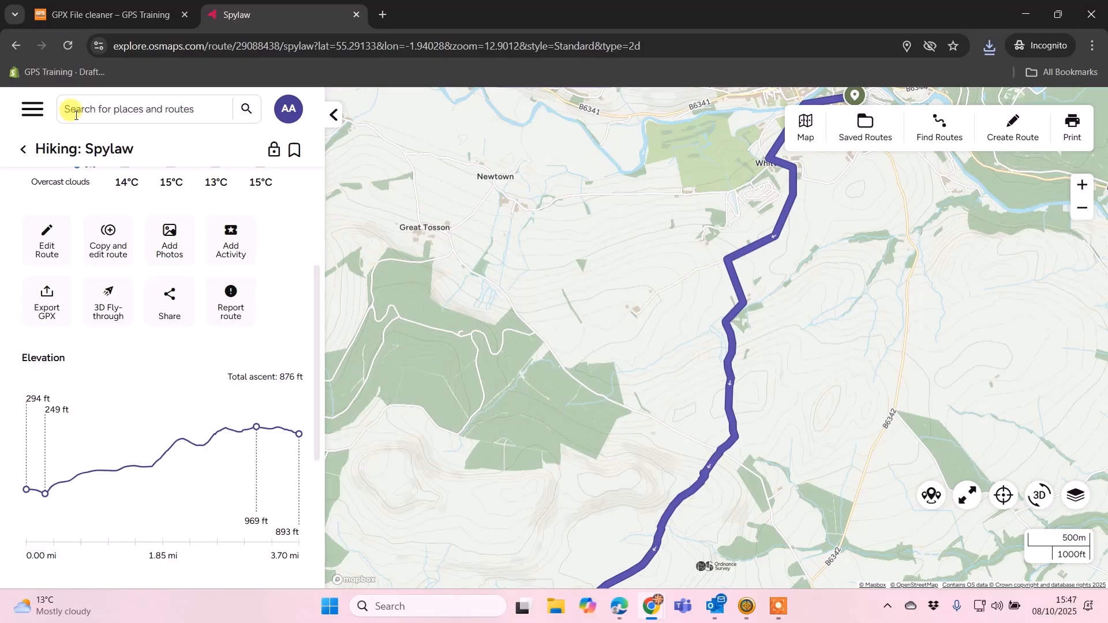
pyautogui.click(110, 15)
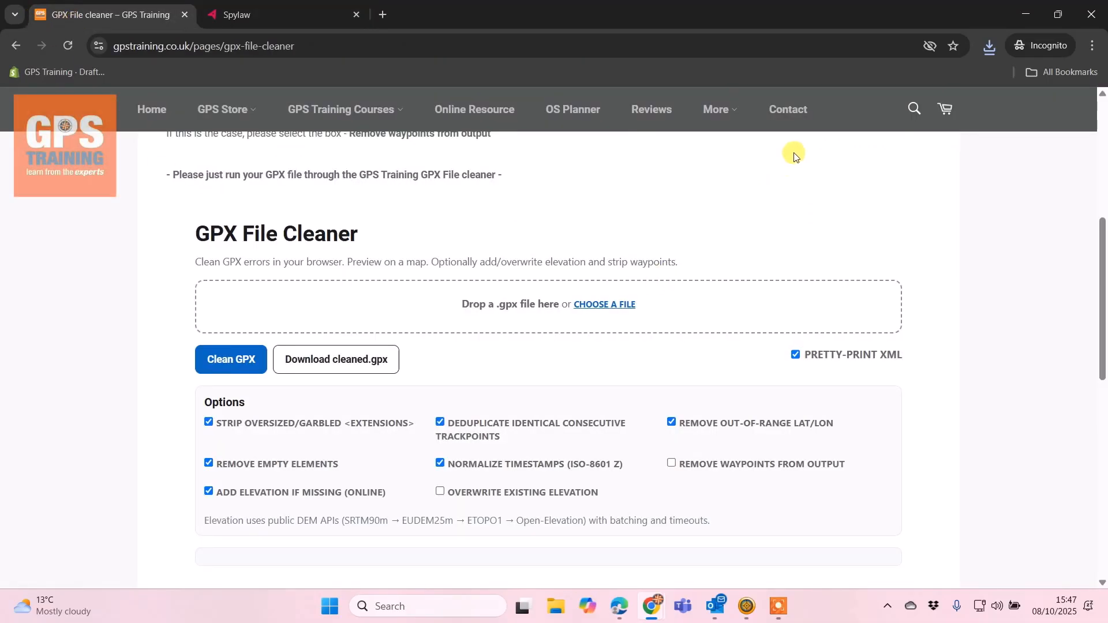
pyautogui.moveTo(347, 82)
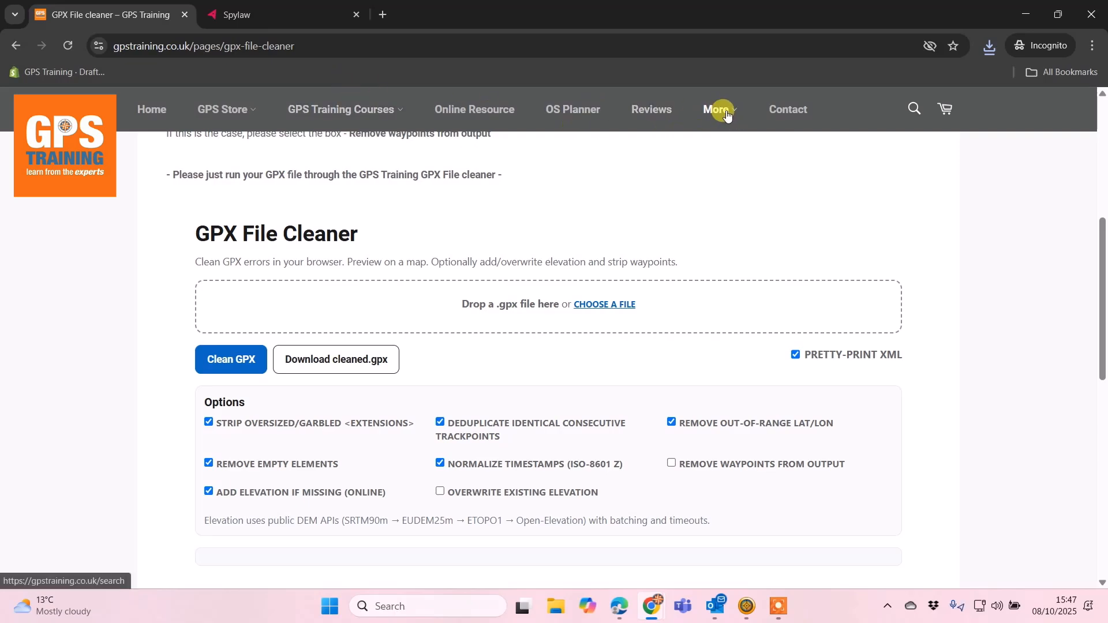
# Enable Remove waypoints from output and Overwrite existing elevation.
pyautogui.click(715, 110)
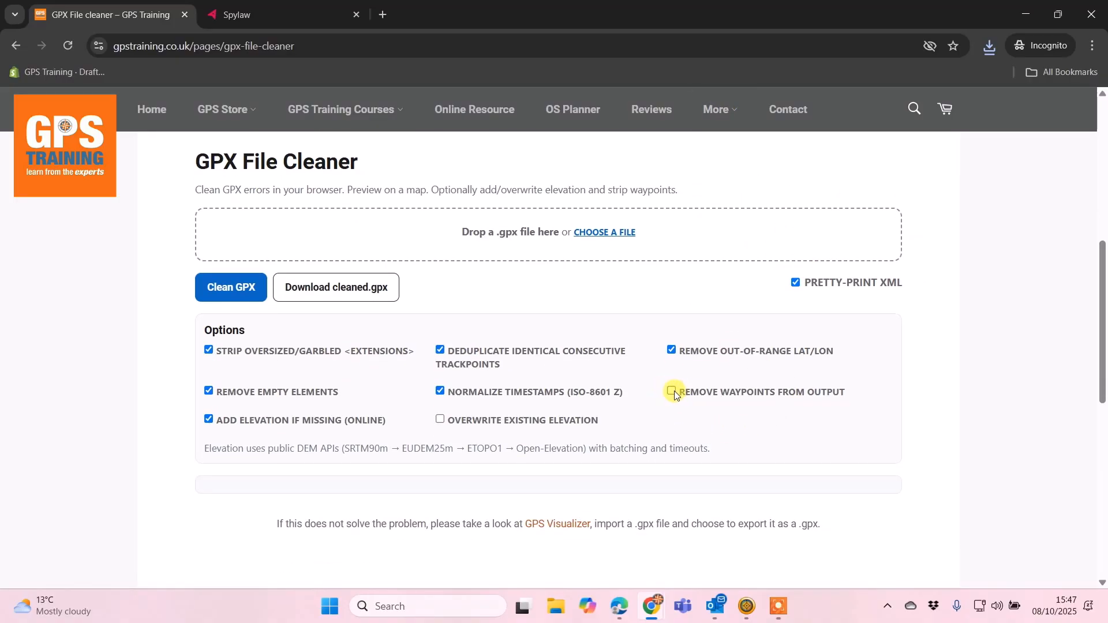
pyautogui.click(671, 392)
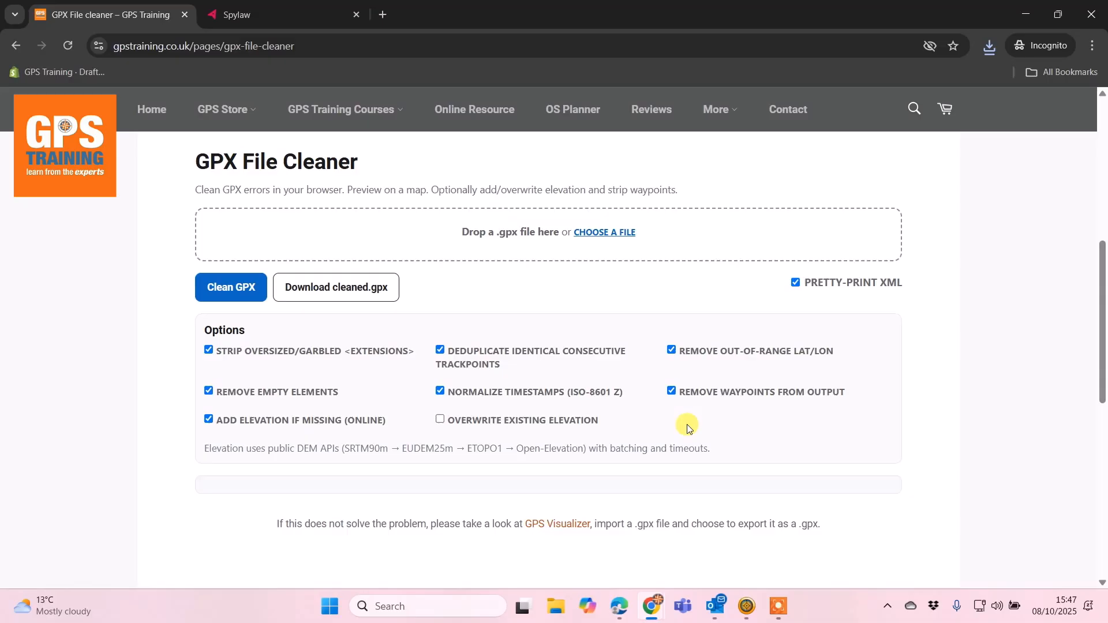
pyautogui.moveTo(674, 431)
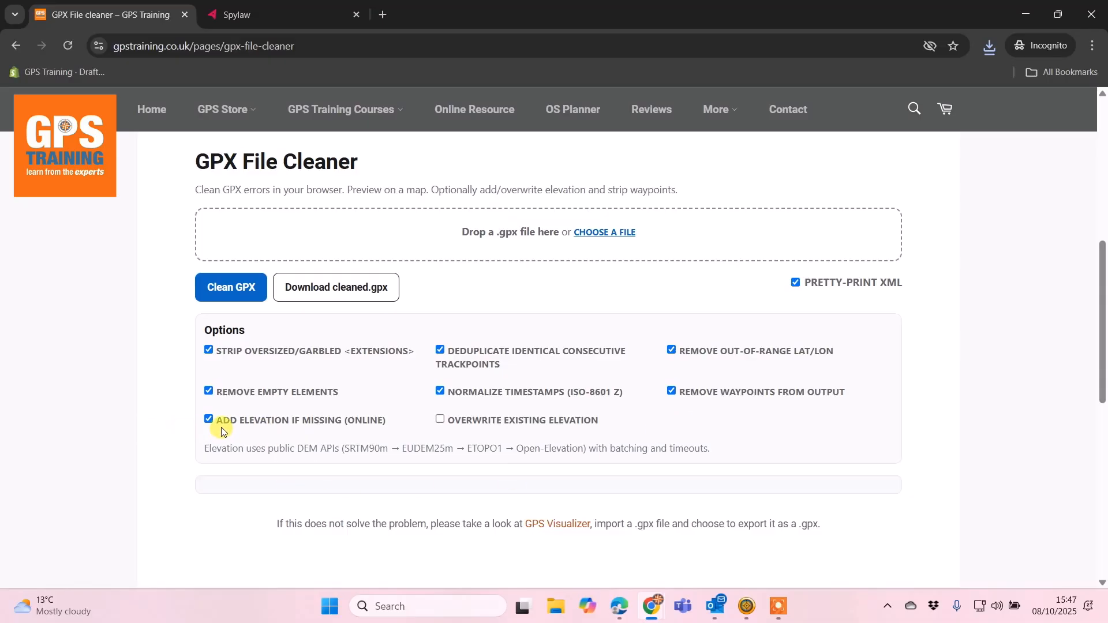
pyautogui.moveTo(416, 427)
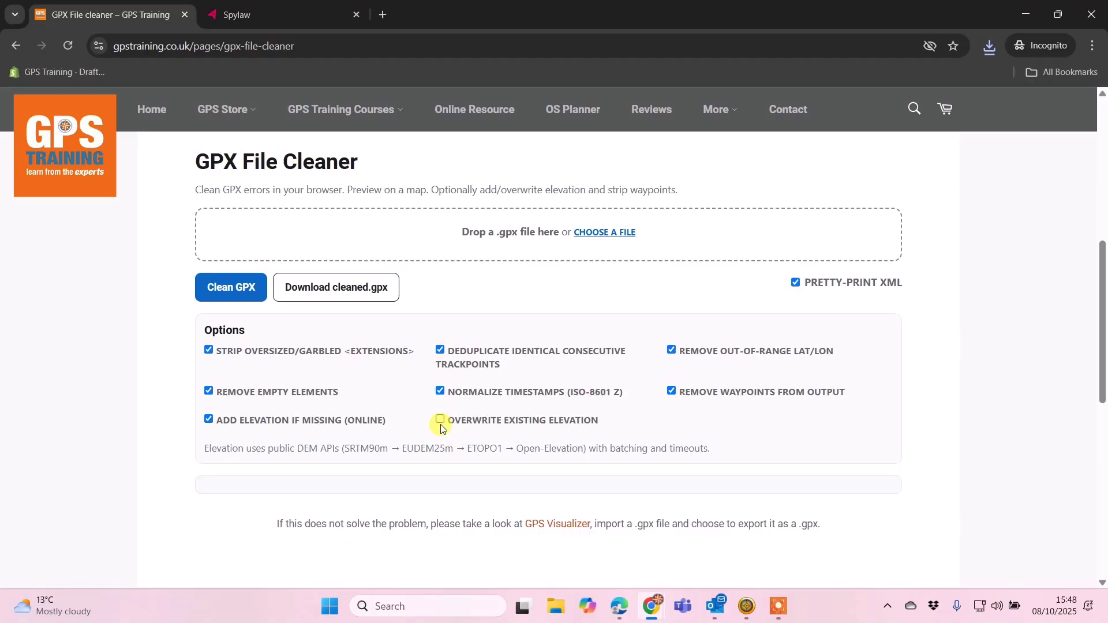
pyautogui.click(440, 420)
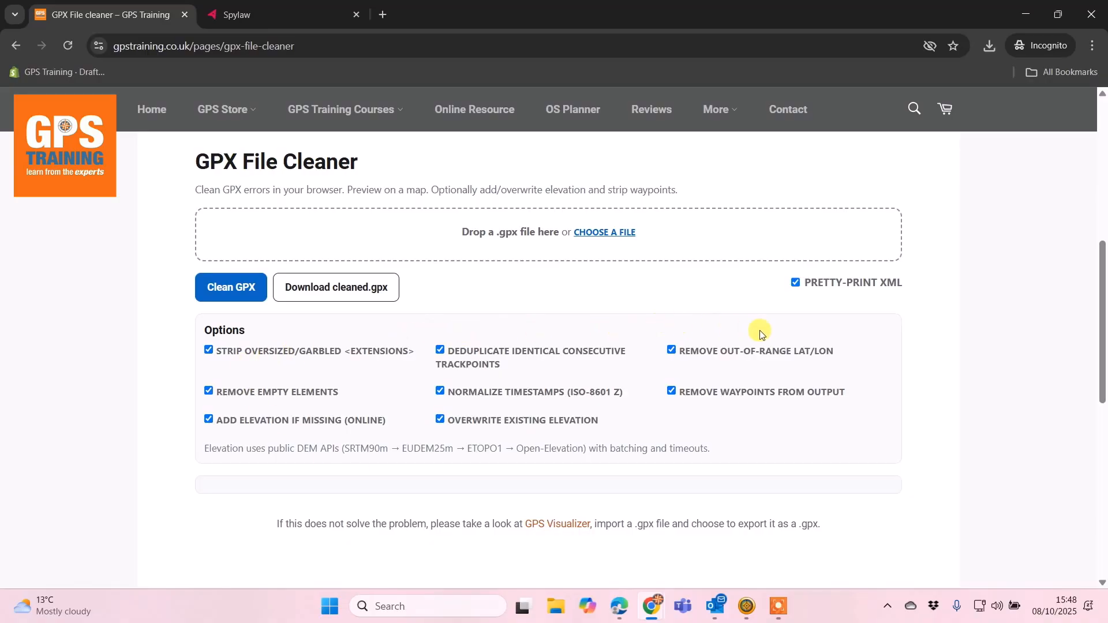
pyautogui.moveTo(419, 290)
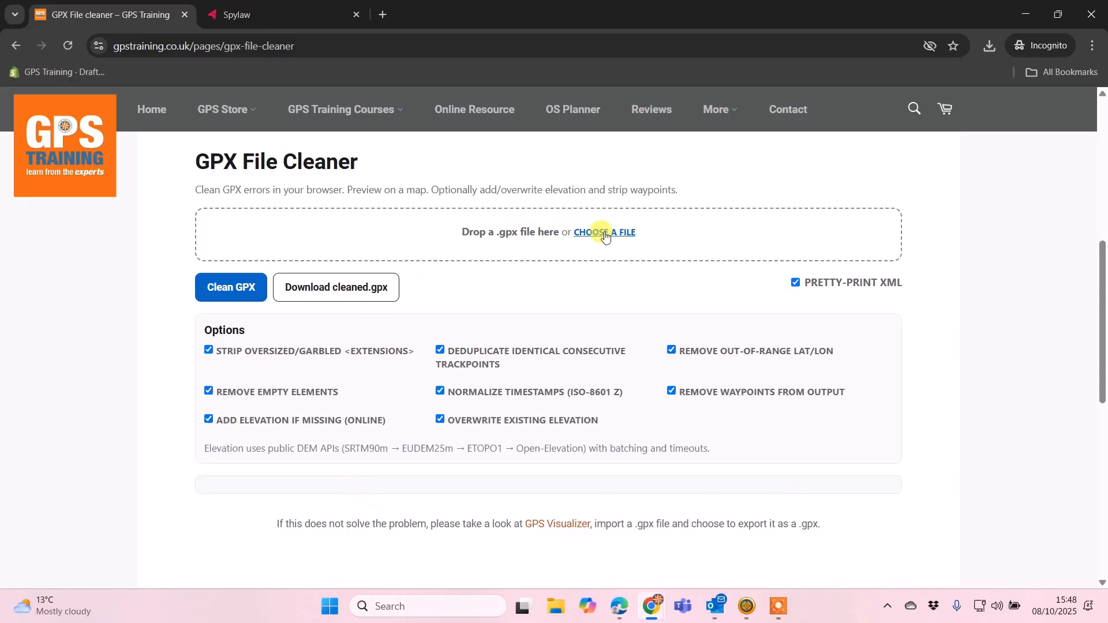
# Load Spylaw.gpx from Downloads into the cleaner.
pyautogui.click(604, 232)
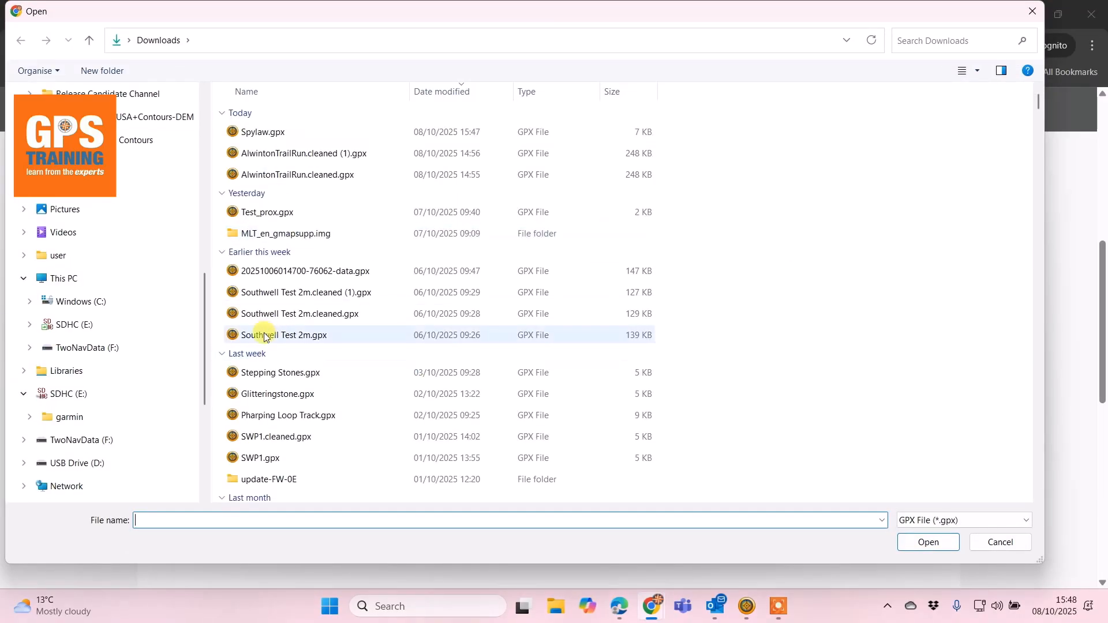
pyautogui.moveTo(265, 334)
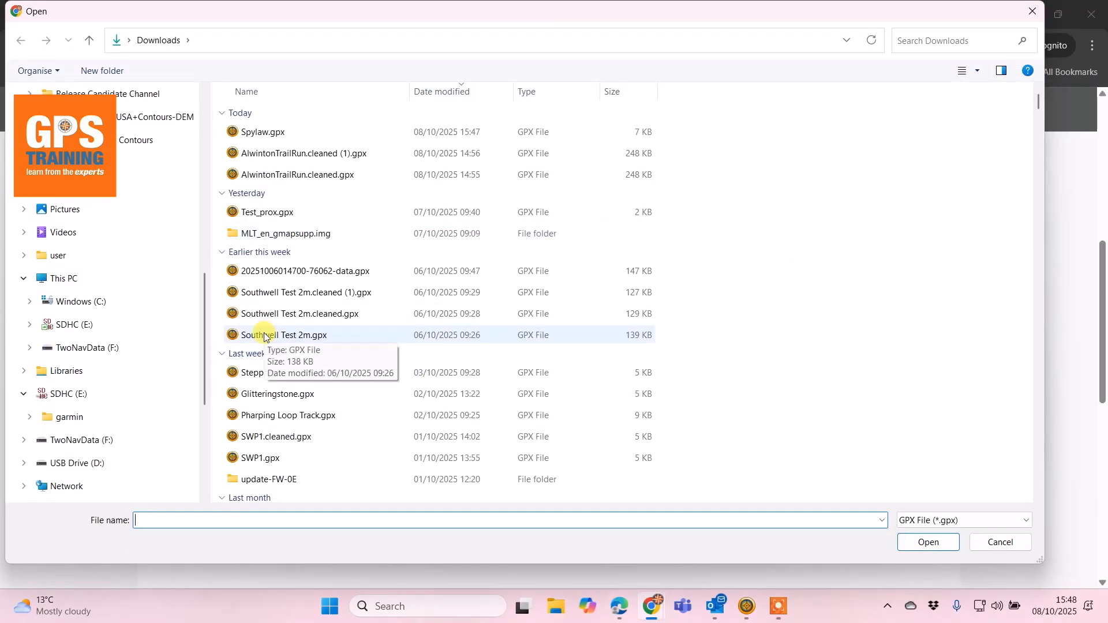
pyautogui.click(262, 131)
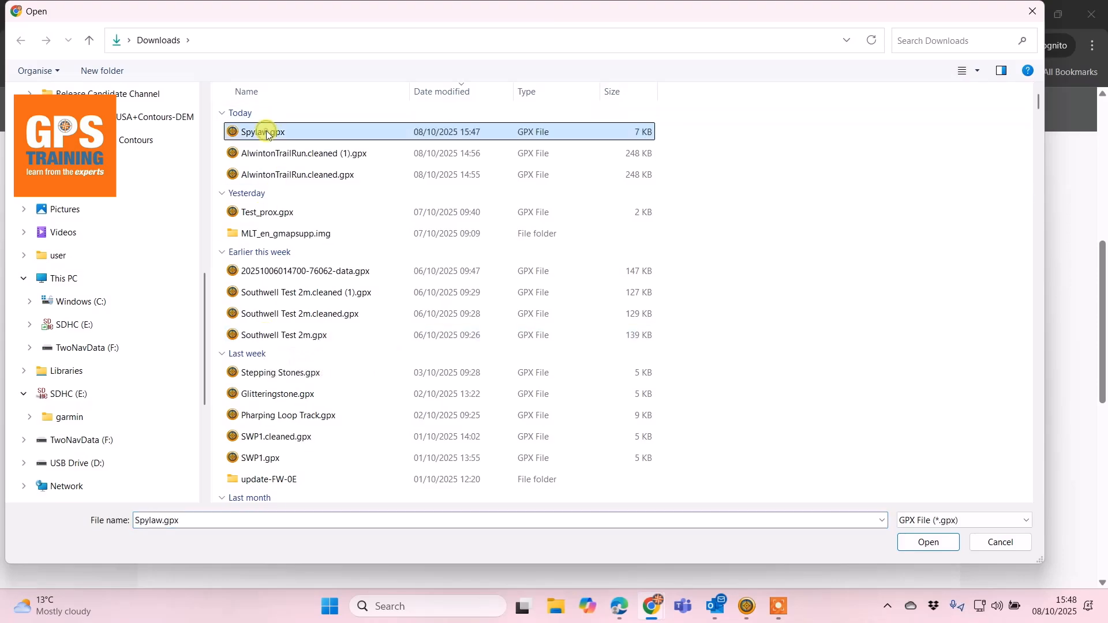
pyautogui.click(918, 537)
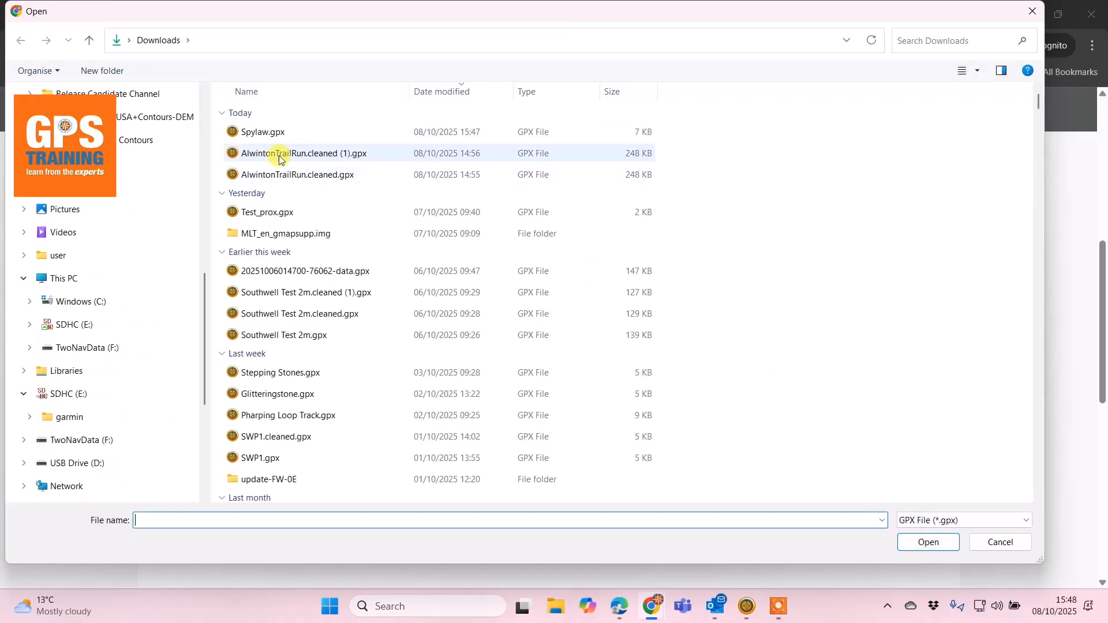
pyautogui.click(263, 132)
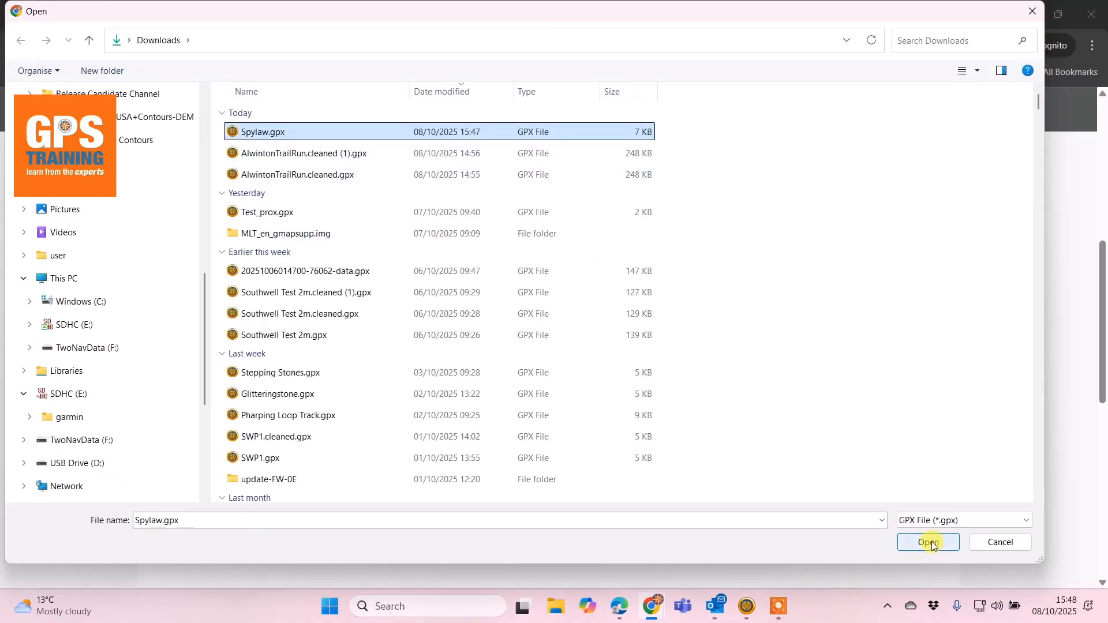
pyautogui.click(928, 542)
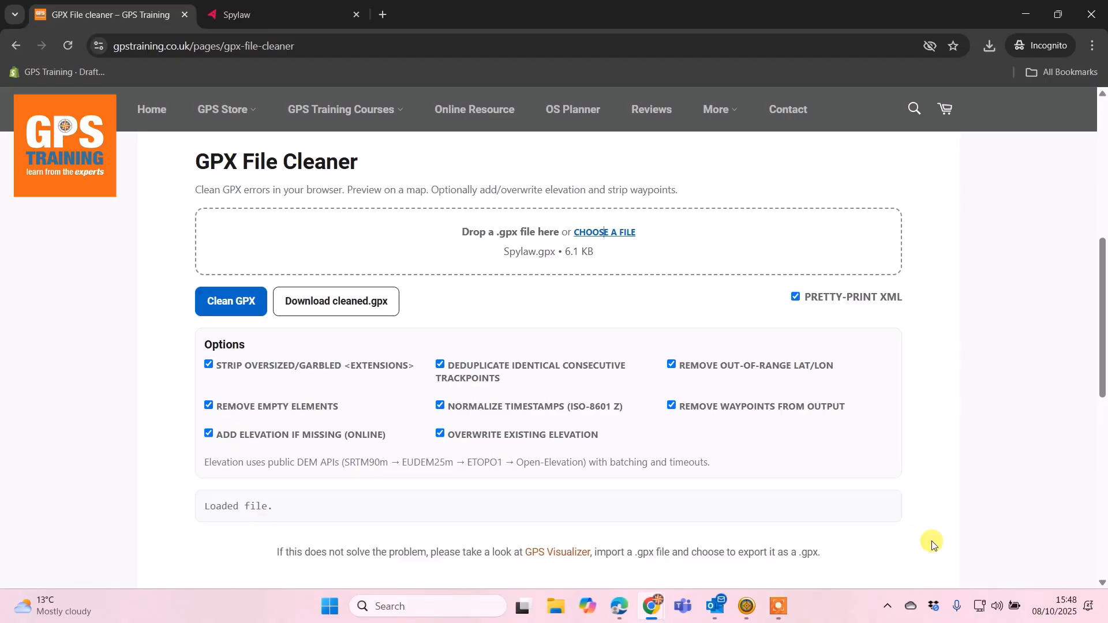
pyautogui.moveTo(510, 244)
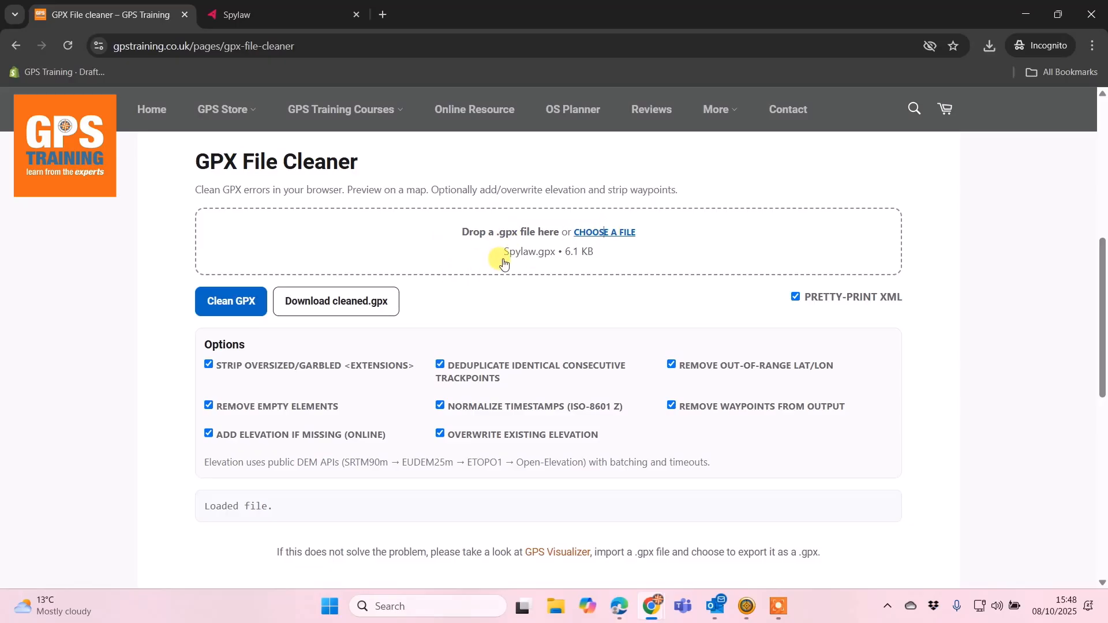
pyautogui.moveTo(556, 262)
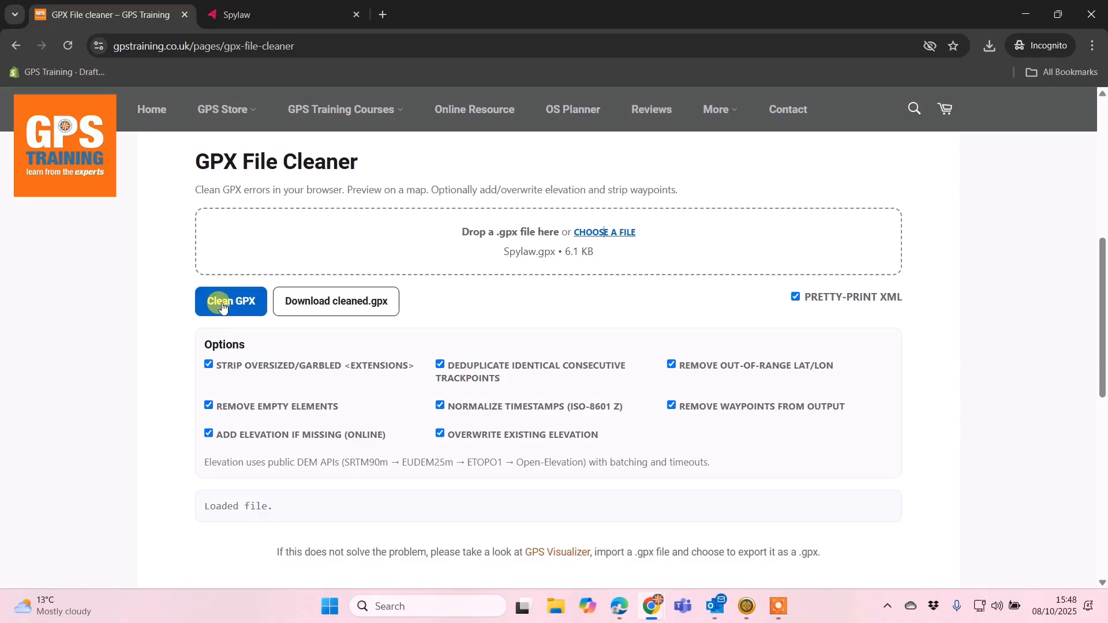
# Run Clean GPX and scroll to the cleaning log and Rothbury map preview.
pyautogui.click(231, 301)
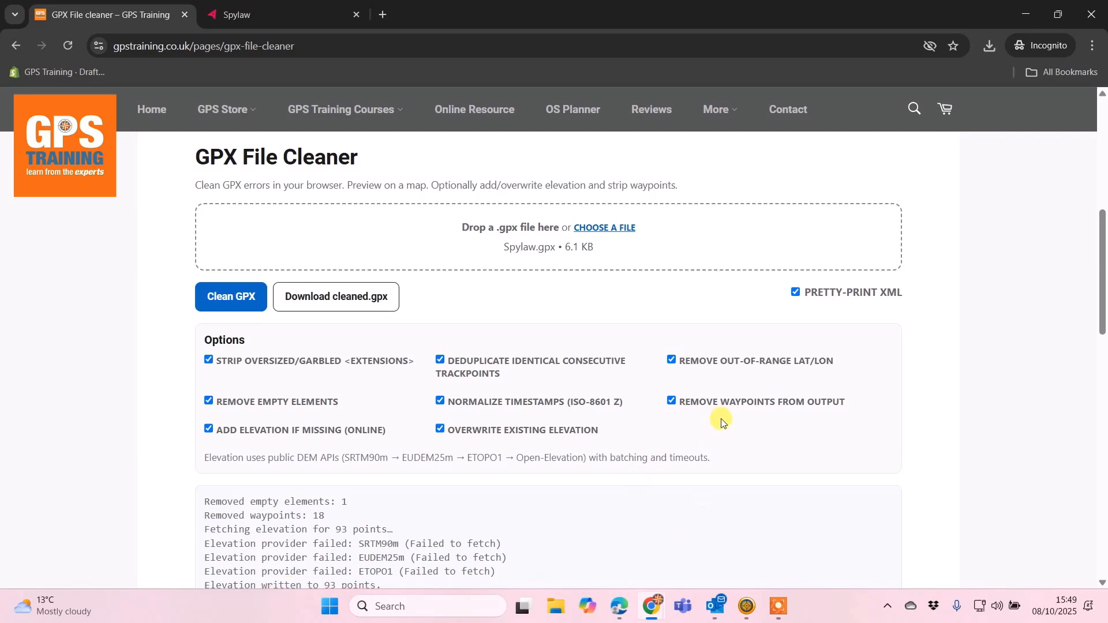
pyautogui.scroll(-3)
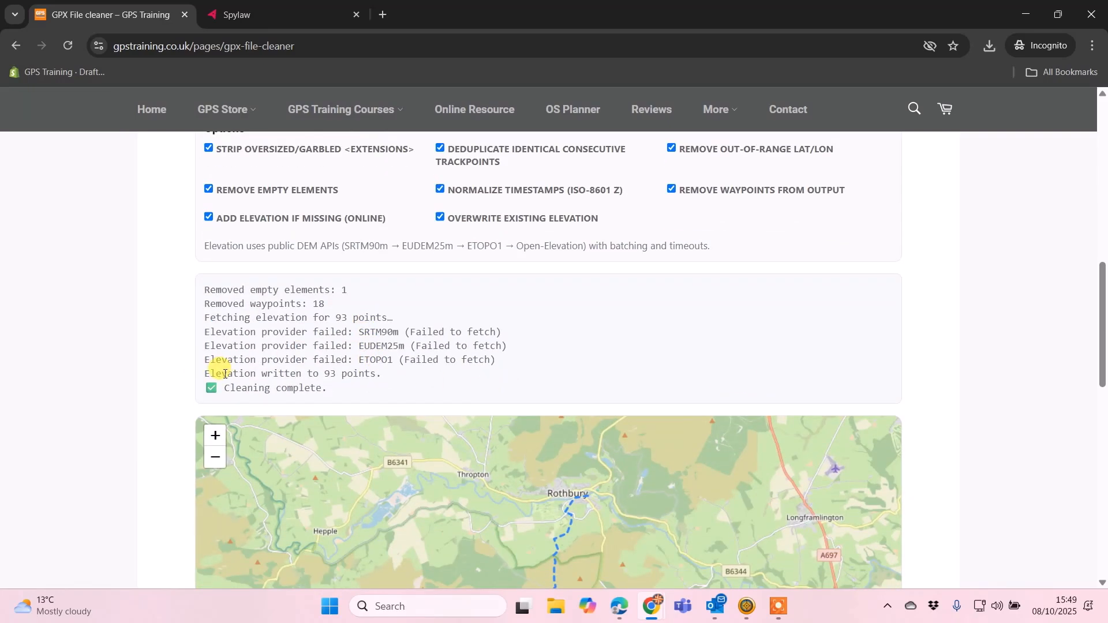
pyautogui.moveTo(273, 382)
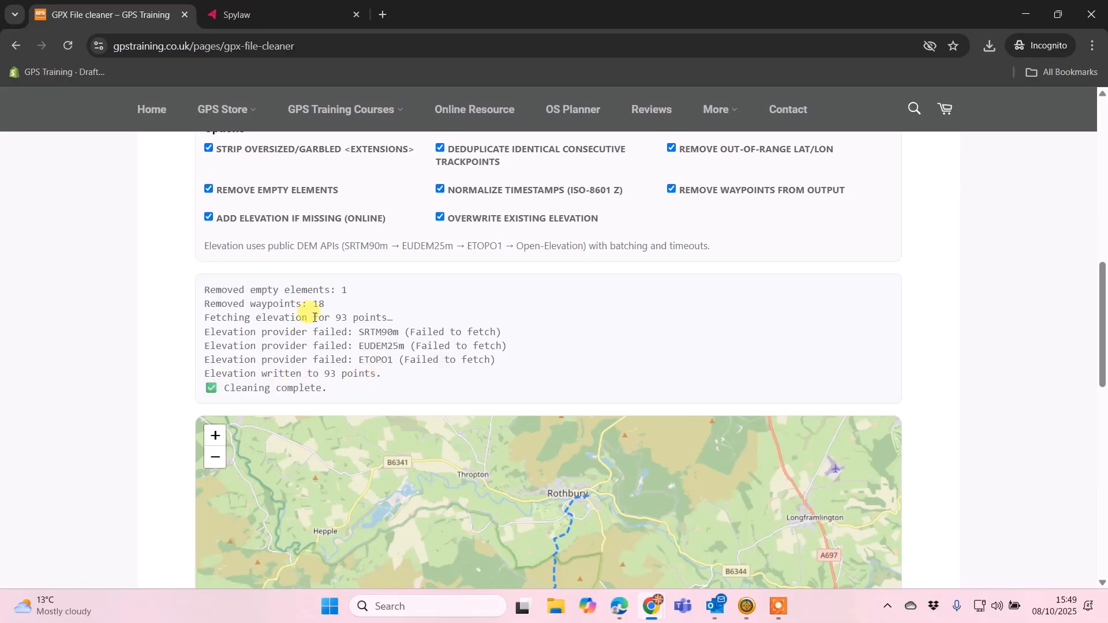
pyautogui.moveTo(1068, 383)
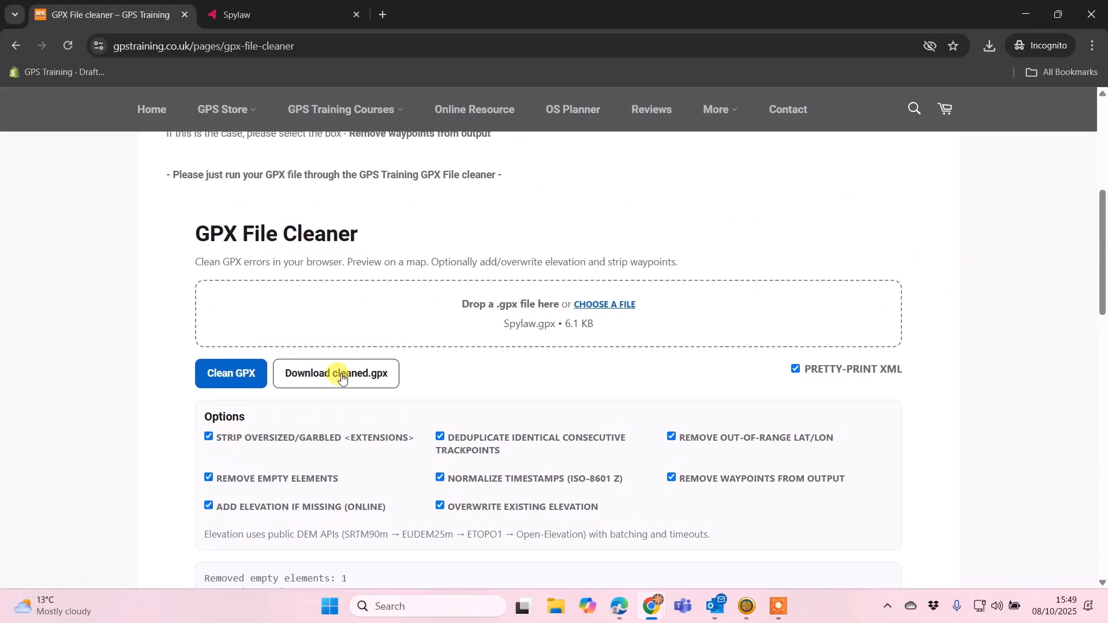
# Download the cleaned route and save it as Spylaw.cleaned.gpx.
pyautogui.click(336, 374)
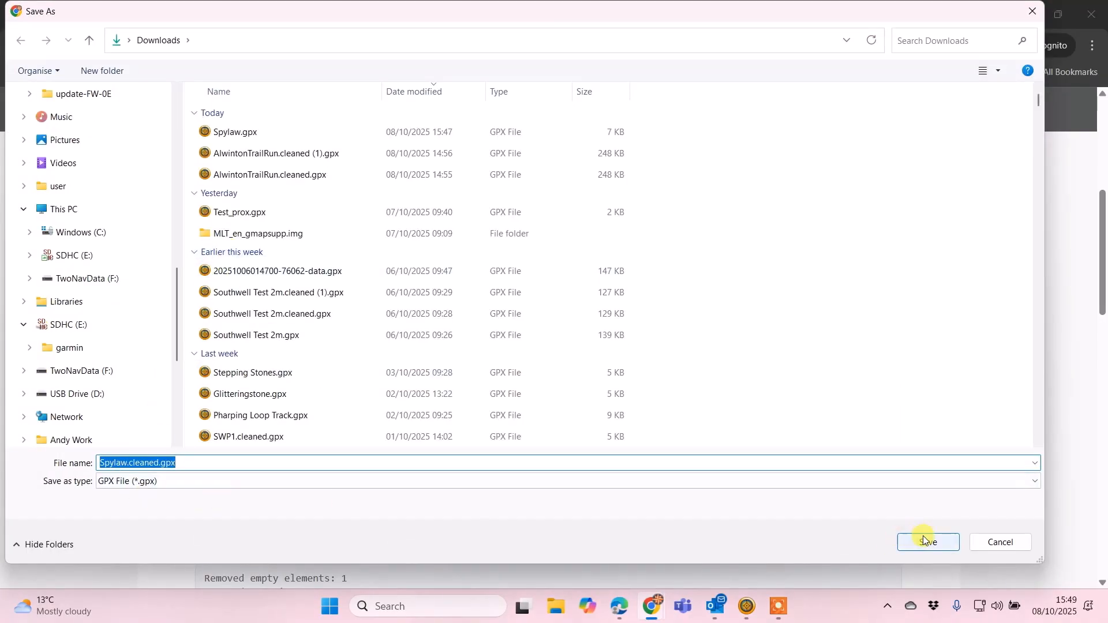
pyautogui.click(928, 542)
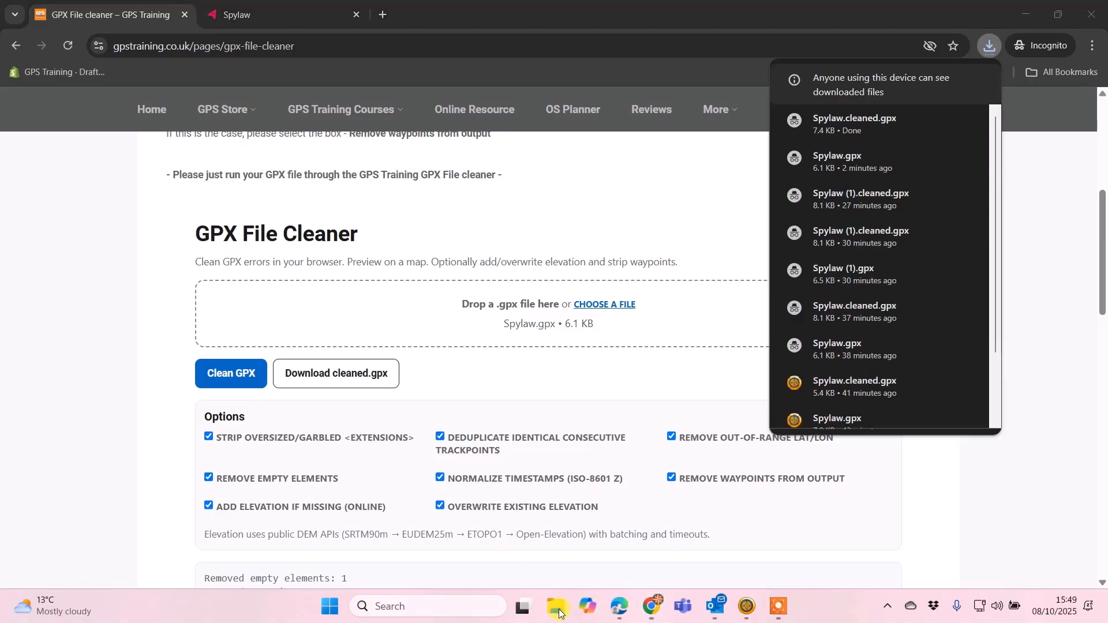
# Copy Spylaw.cleaned.gpx from the Downloads folder in File Explorer.
pyautogui.click(556, 606)
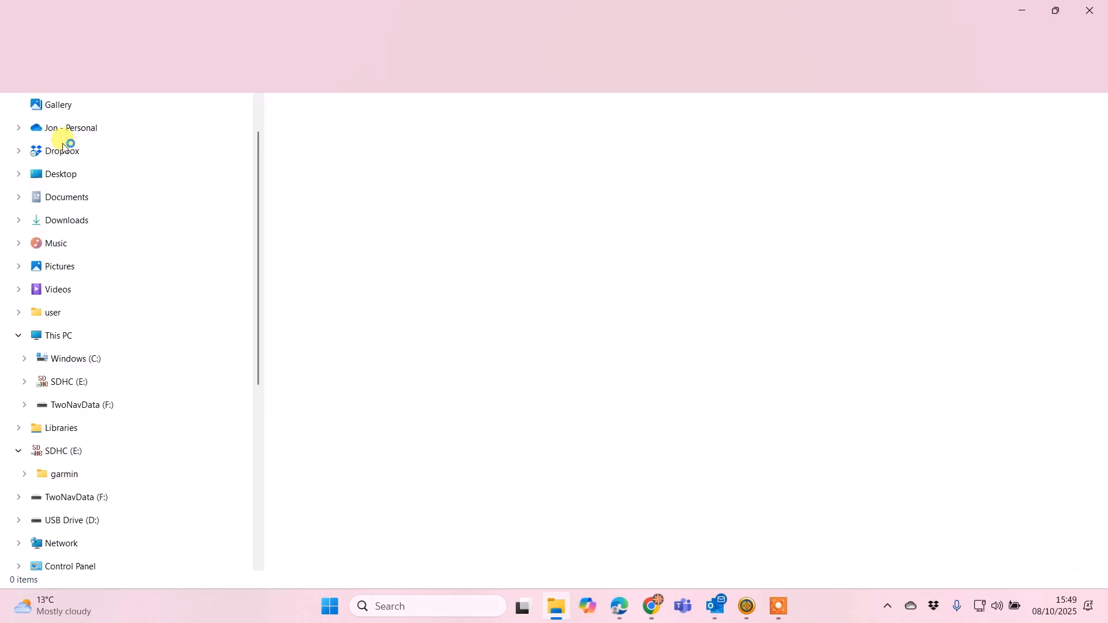
pyautogui.click(66, 219)
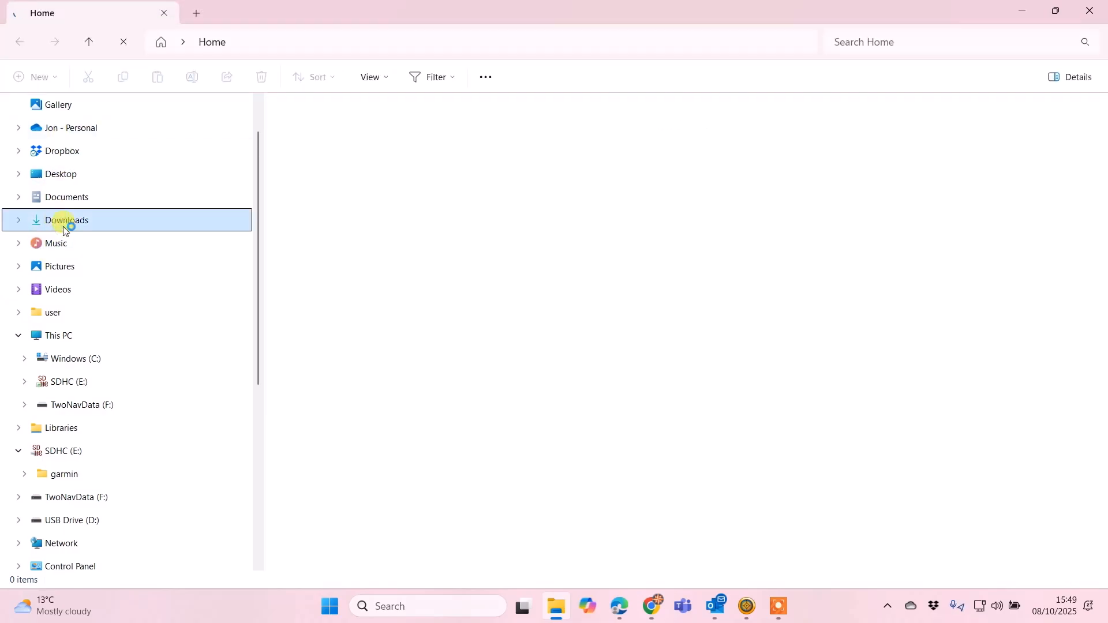
pyautogui.click(66, 220)
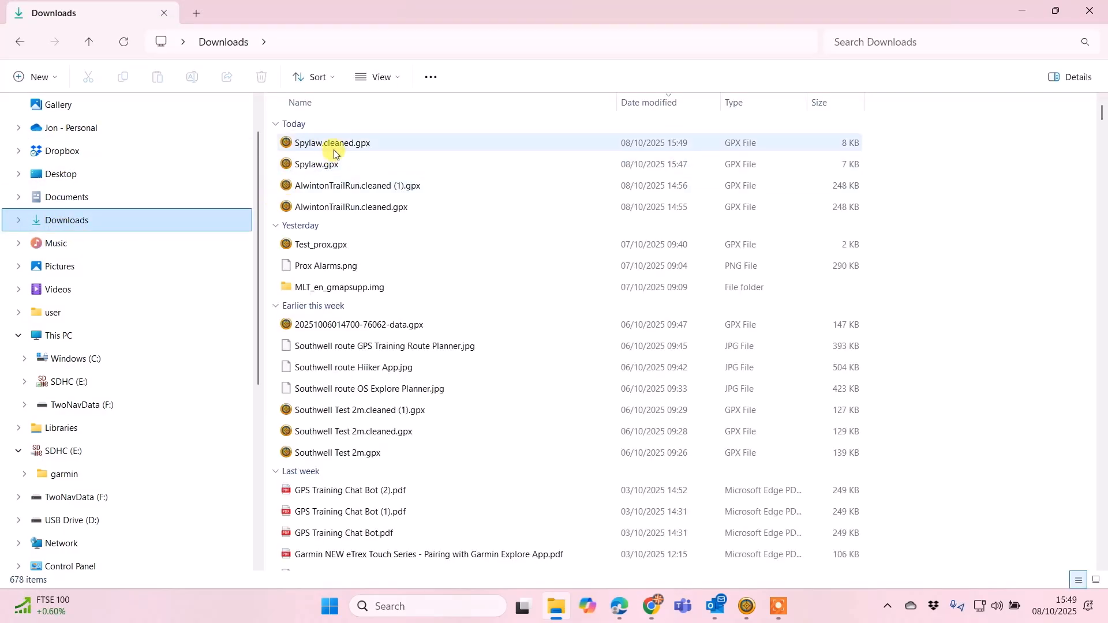
pyautogui.moveTo(335, 153)
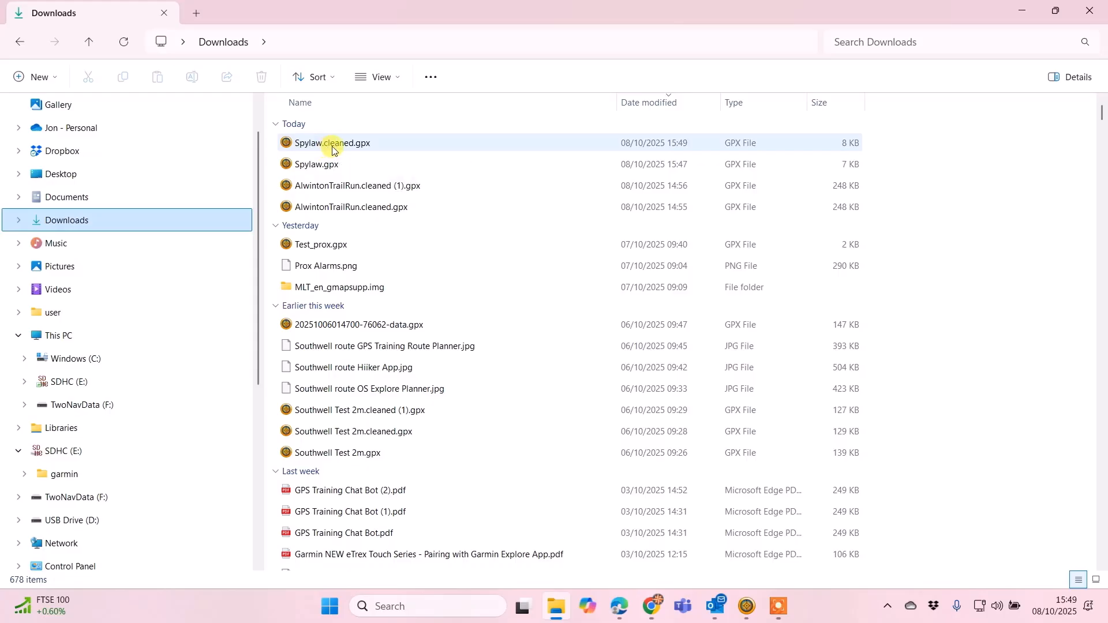
pyautogui.rightClick(333, 142)
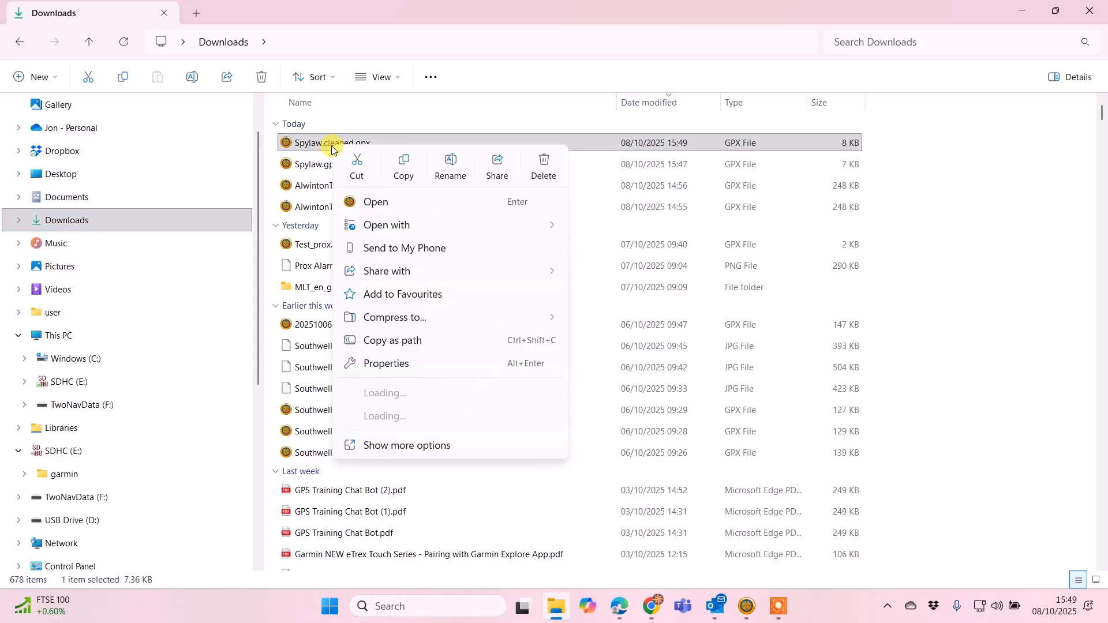
pyautogui.click(49, 451)
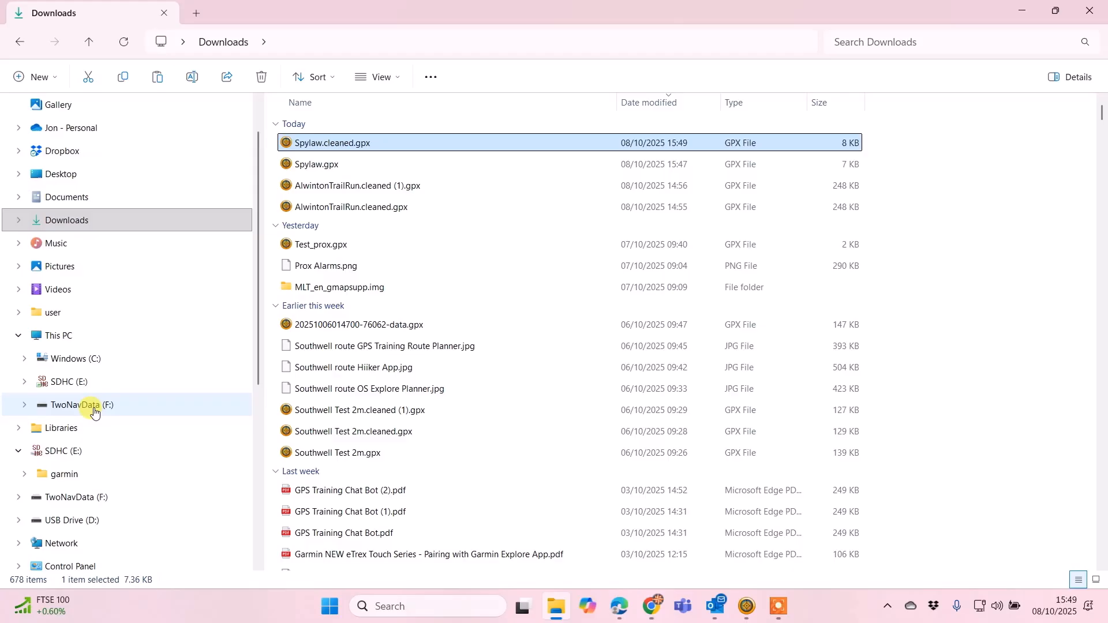
# Paste the cleaned route into the Data folder on TwoNavData (F:).
pyautogui.click(75, 405)
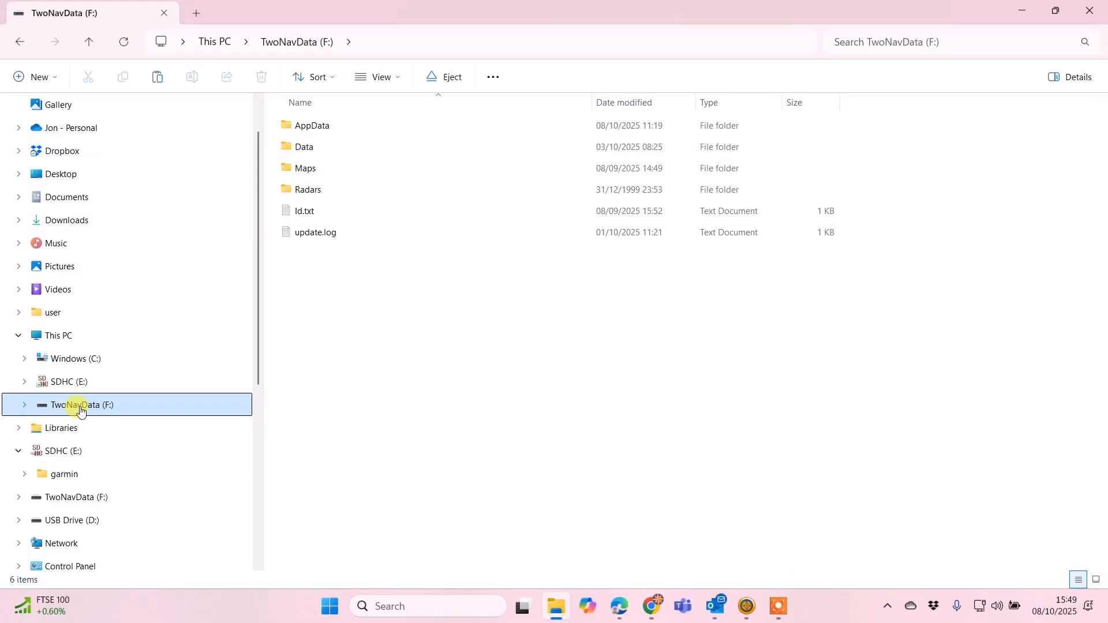
pyautogui.moveTo(149, 411)
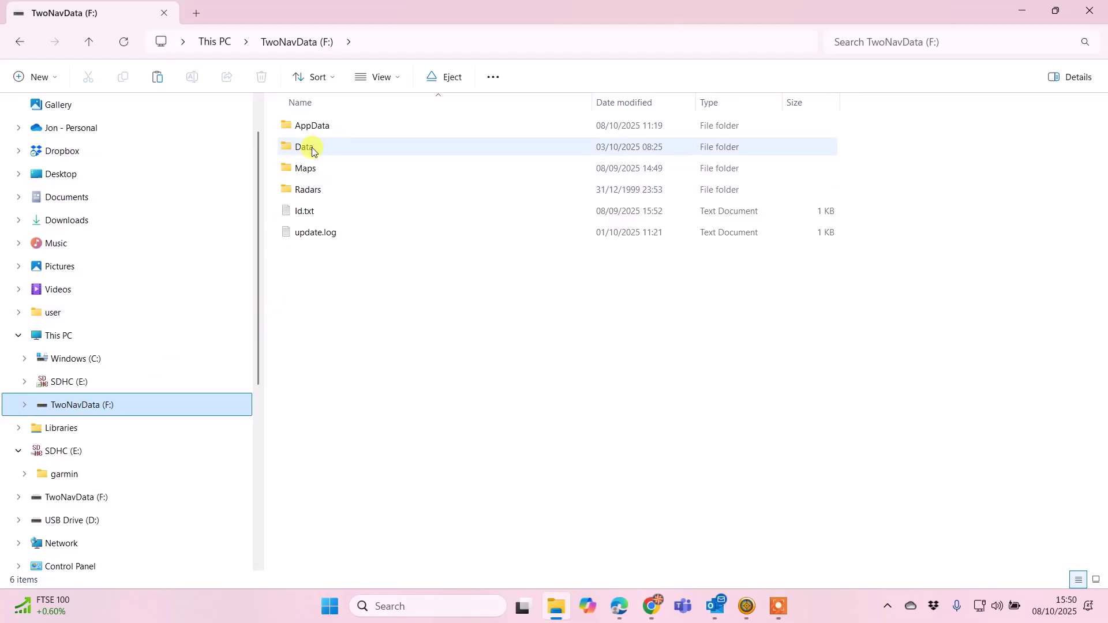
pyautogui.doubleClick(305, 147)
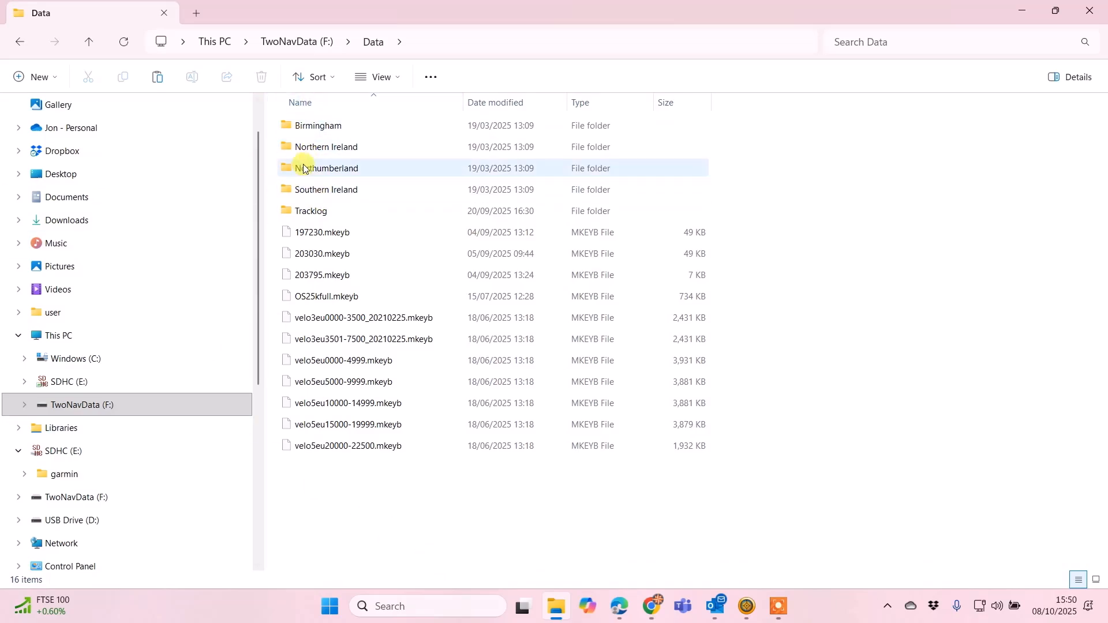
pyautogui.click(298, 536)
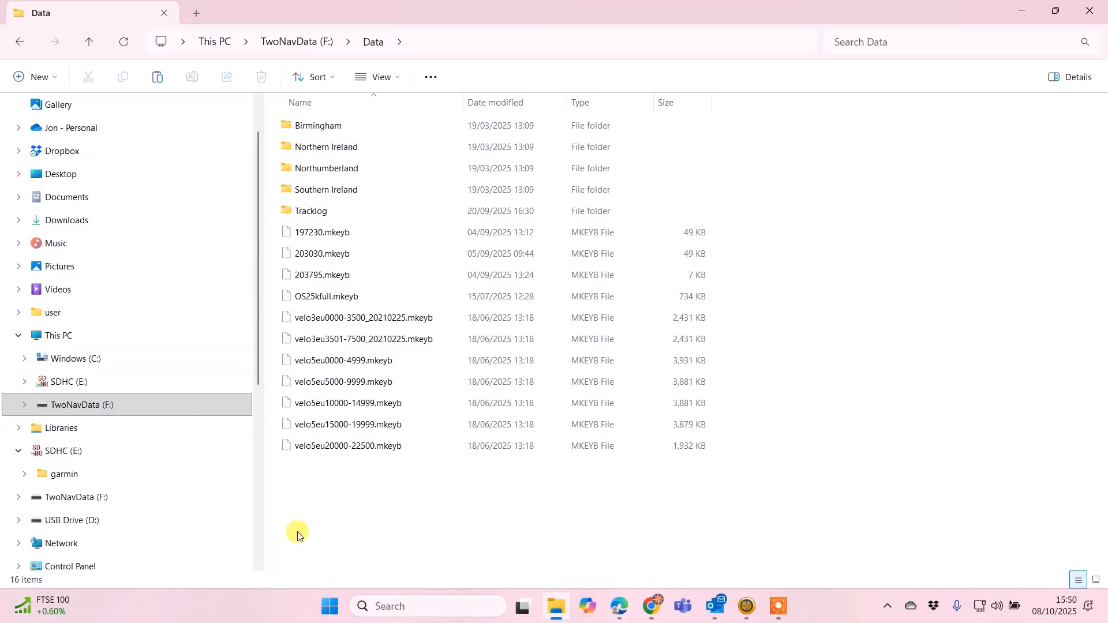
pyautogui.moveTo(349, 506)
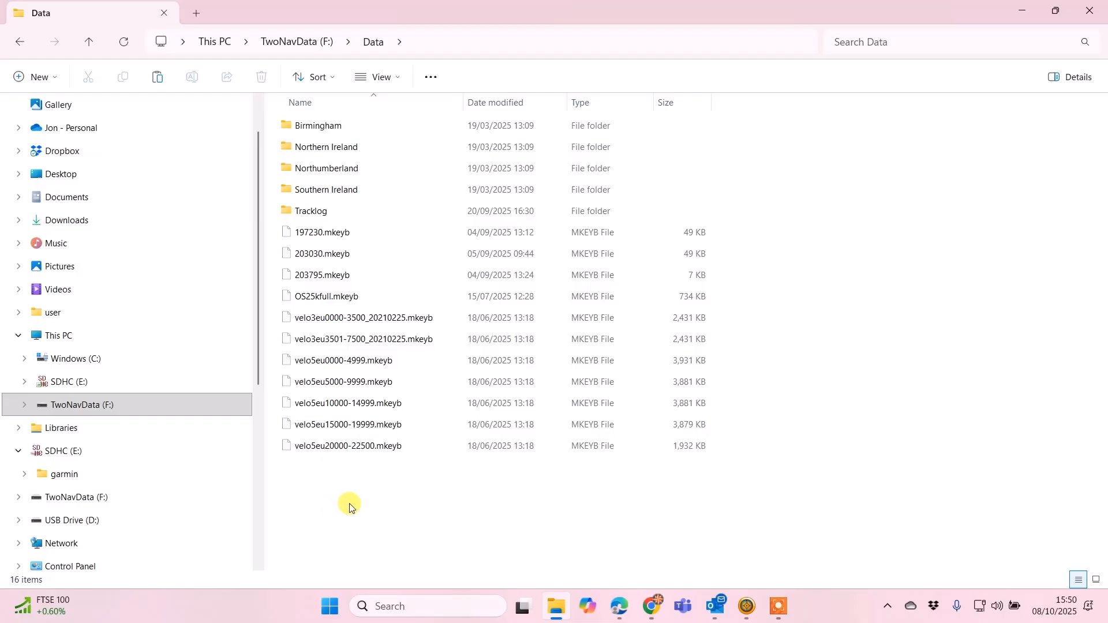
pyautogui.rightClick(350, 506)
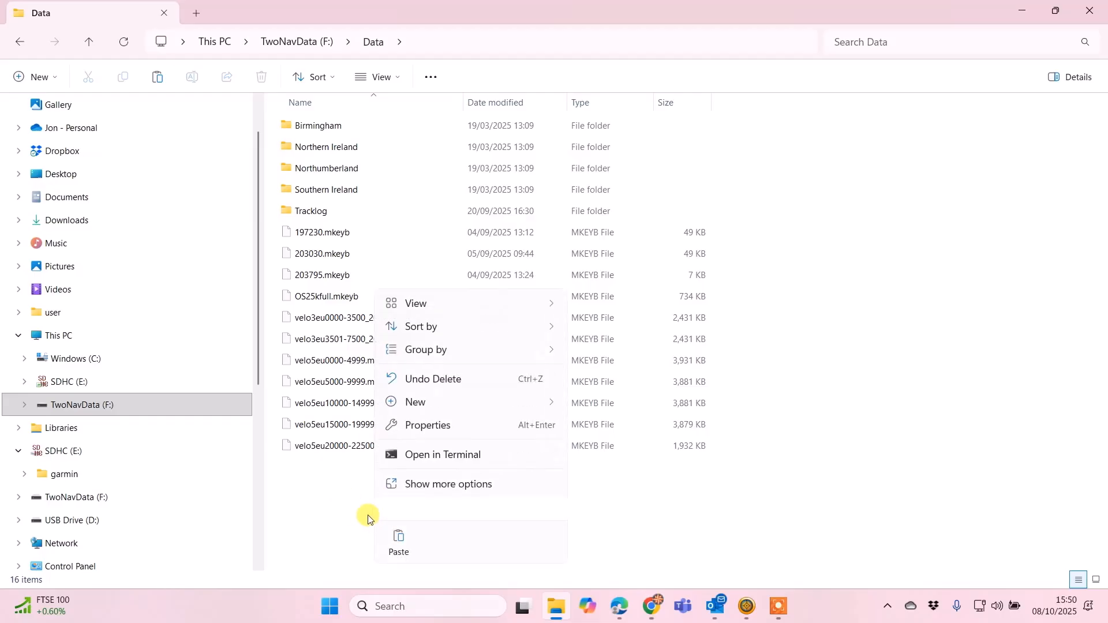
pyautogui.click(398, 542)
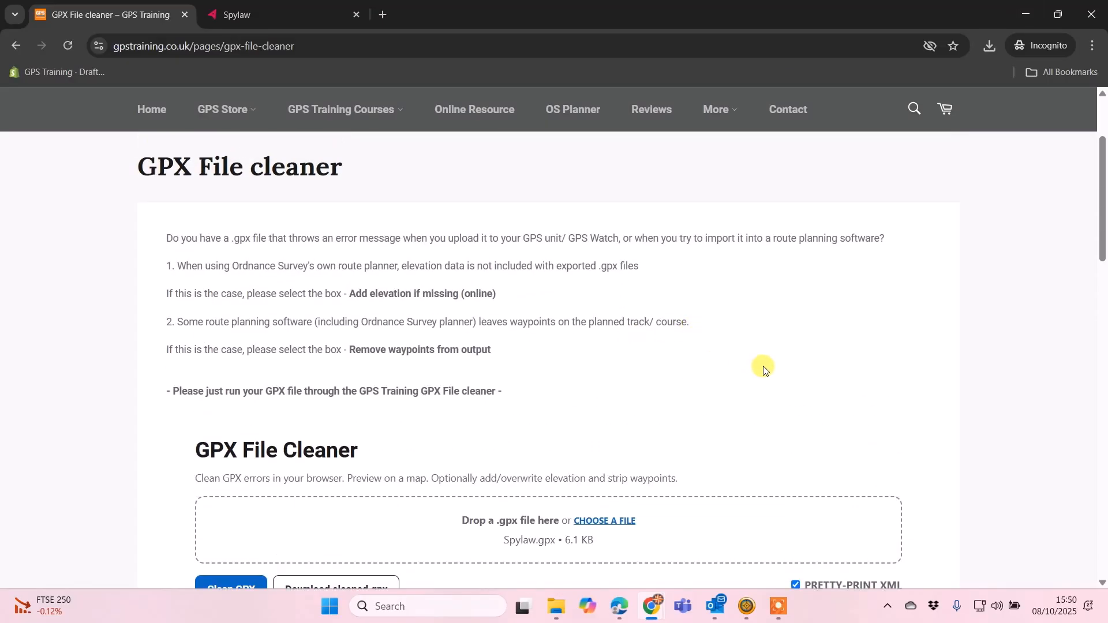
# Return to the GPX File Cleaner browser tab and scroll to the top.
pyautogui.click(715, 110)
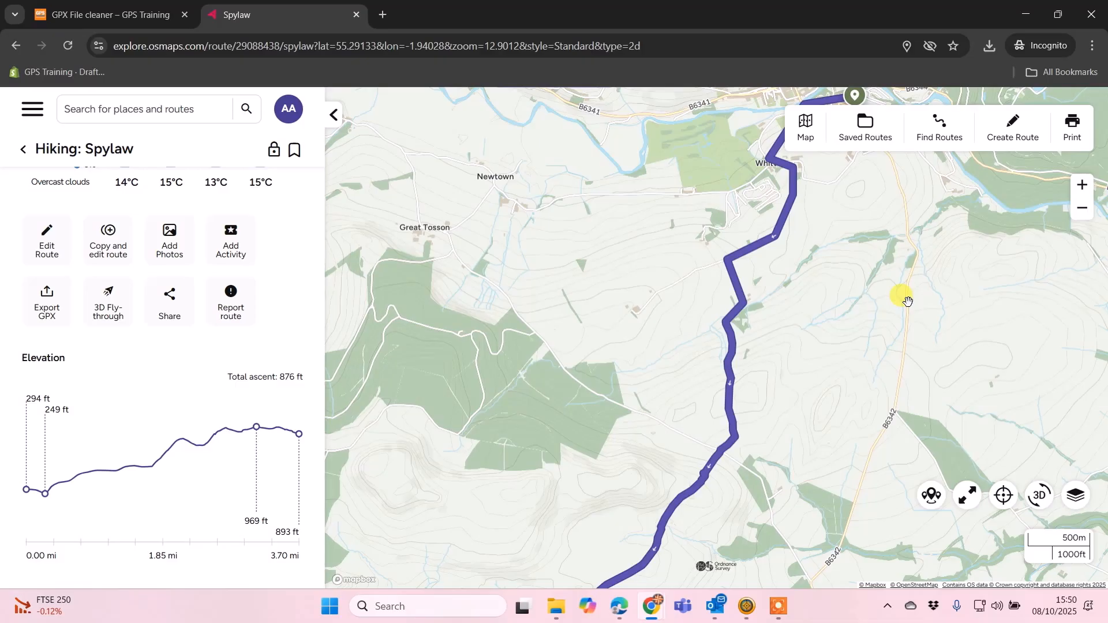
pyautogui.moveTo(304, 290)
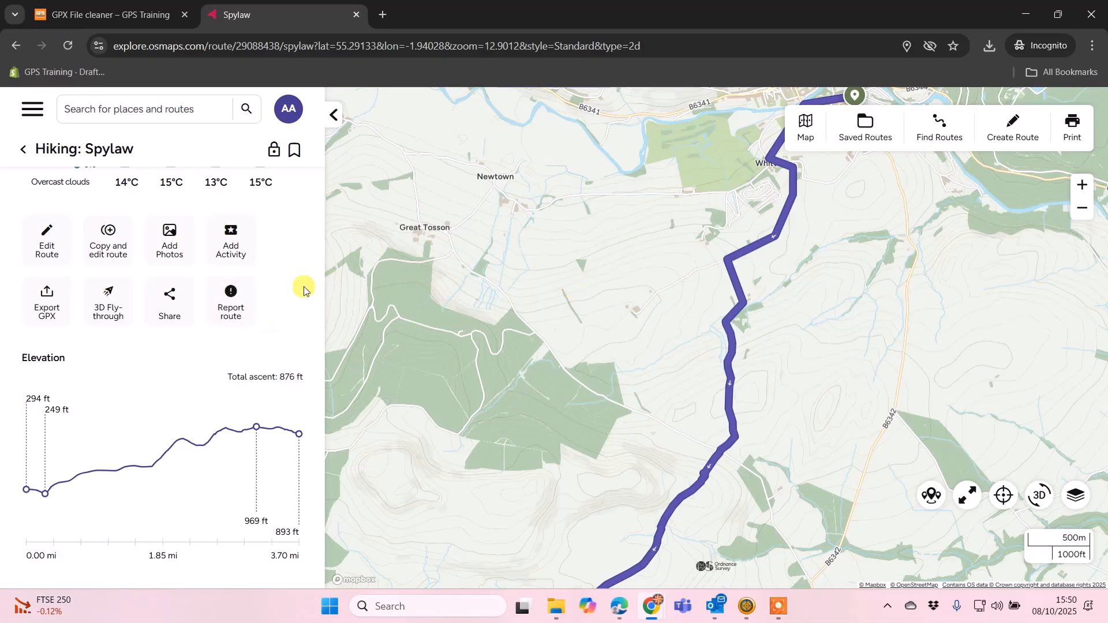
pyautogui.moveTo(56, 313)
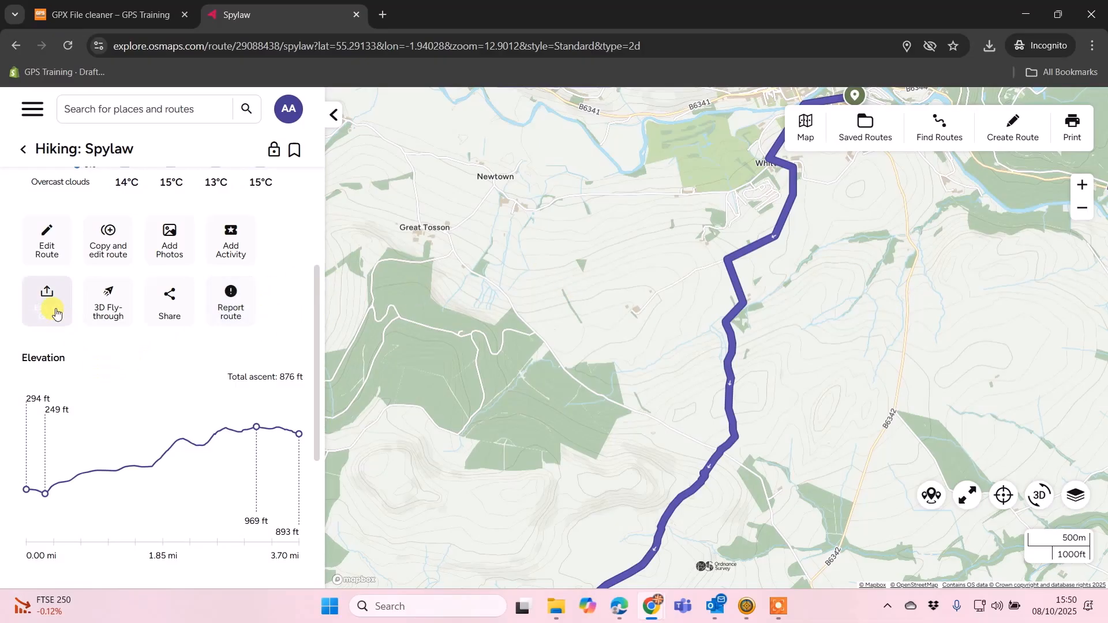
# Start the Spylaw route's GPX export and reveal its advanced options.
pyautogui.click(47, 301)
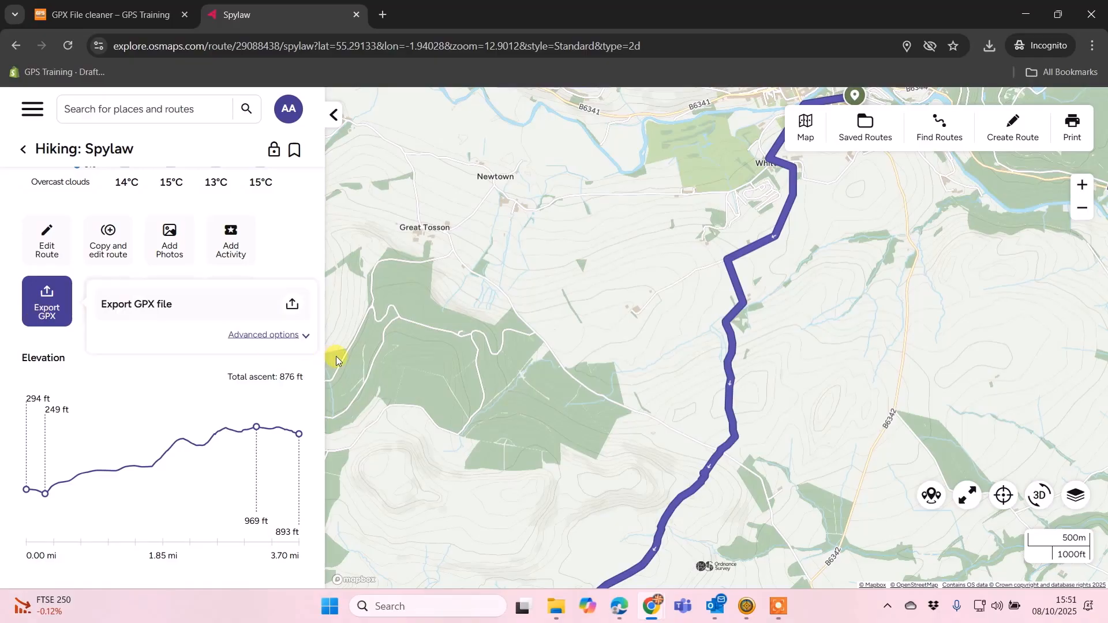
pyautogui.click(263, 334)
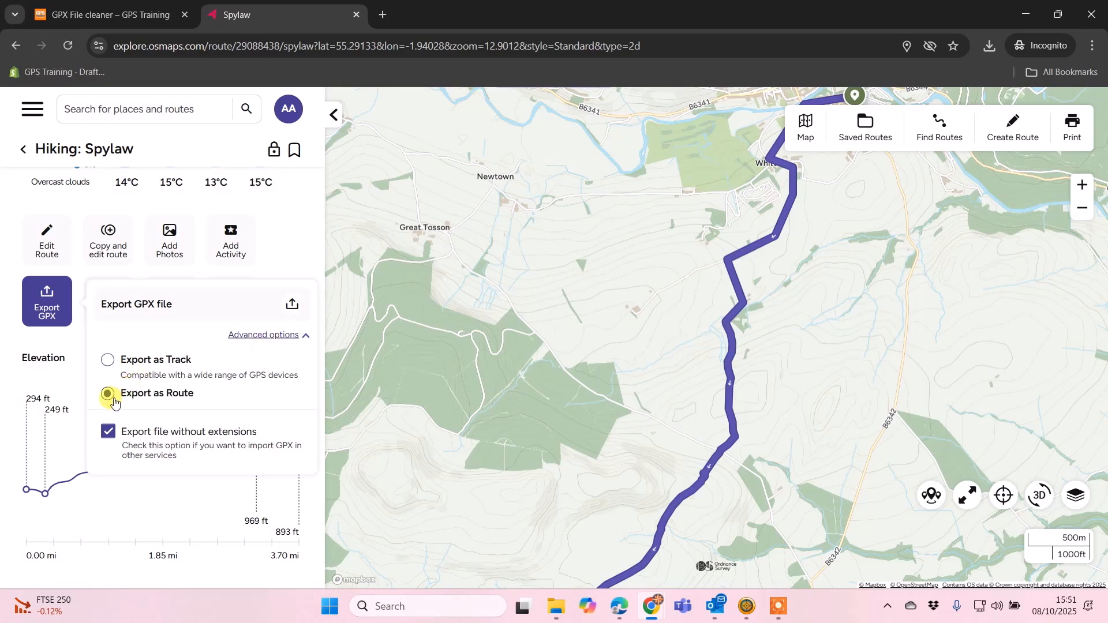